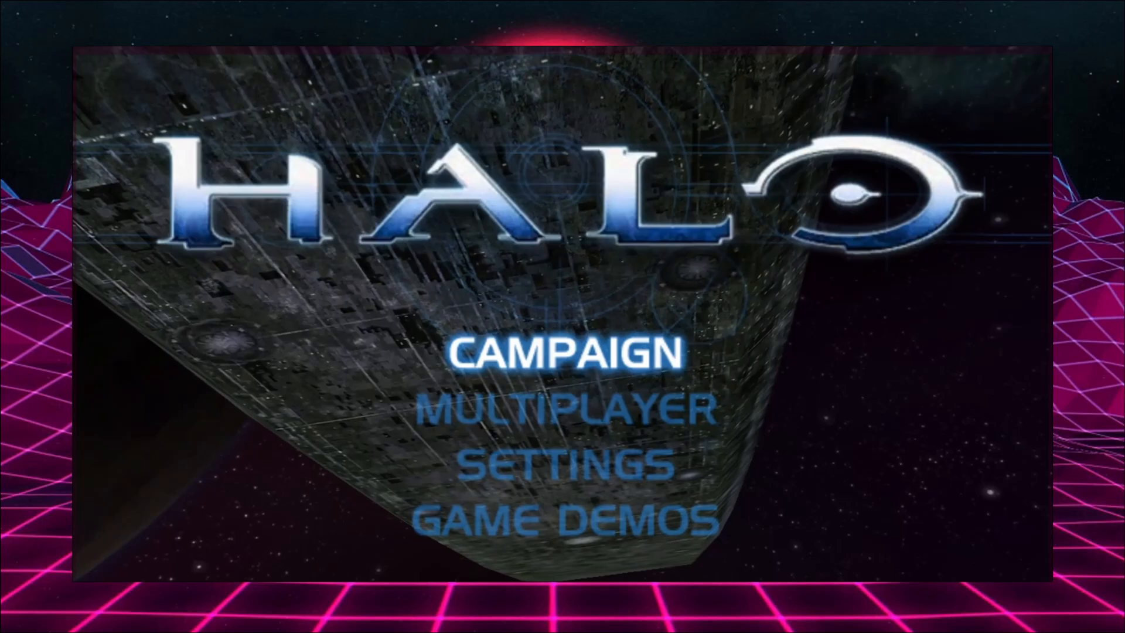
Reach the xemu download page and scroll to the Windows release download.
click(564, 353)
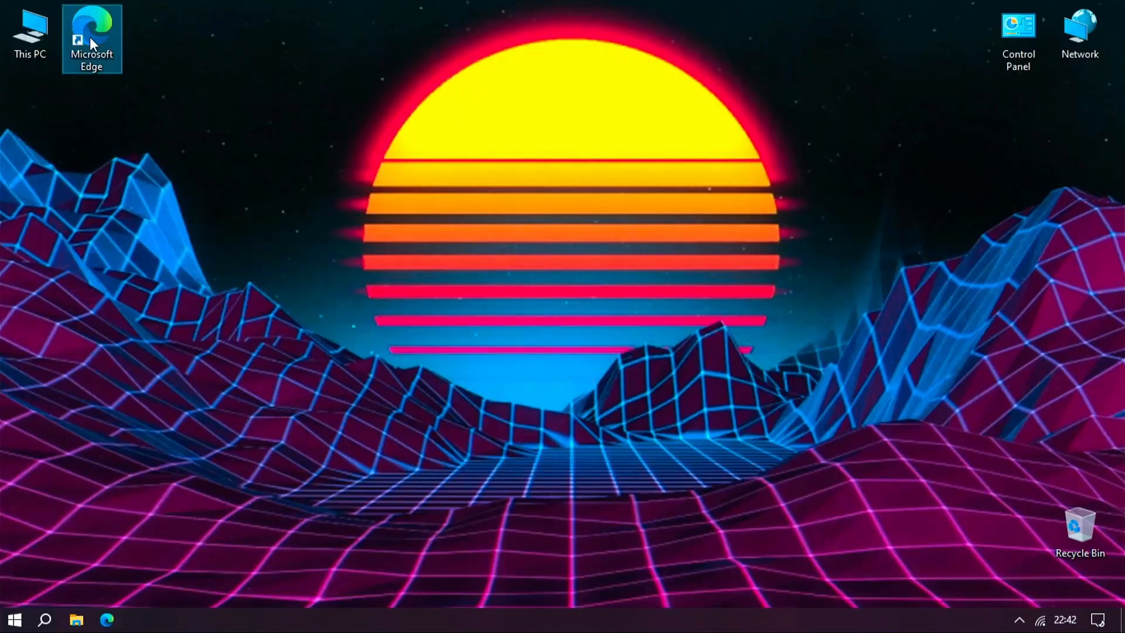
text(xero)
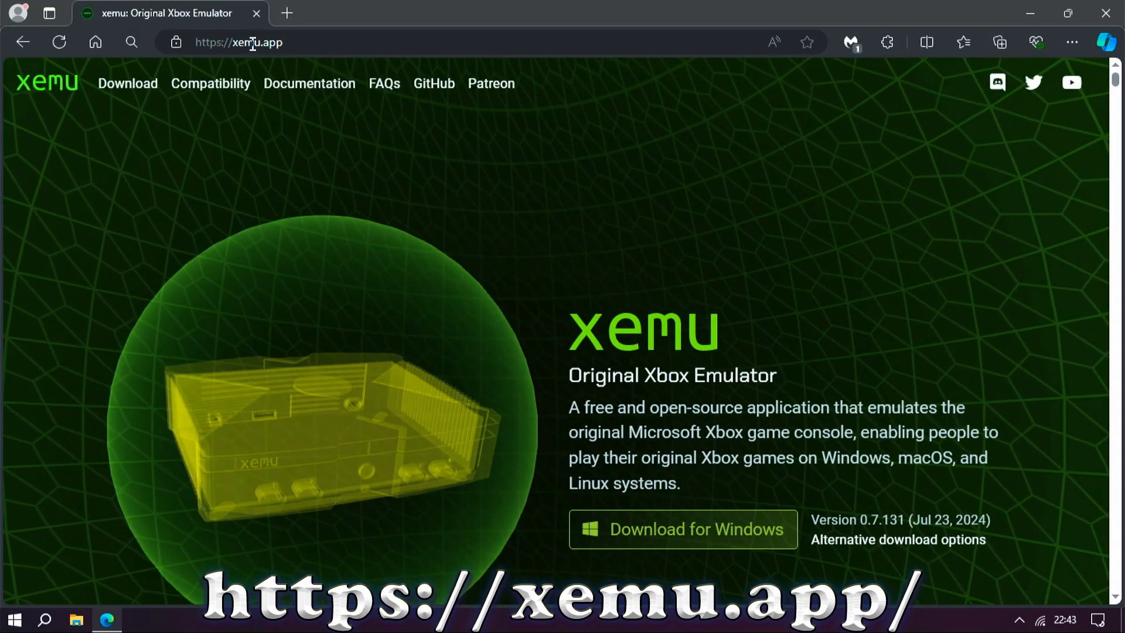
mouse_move(128, 83)
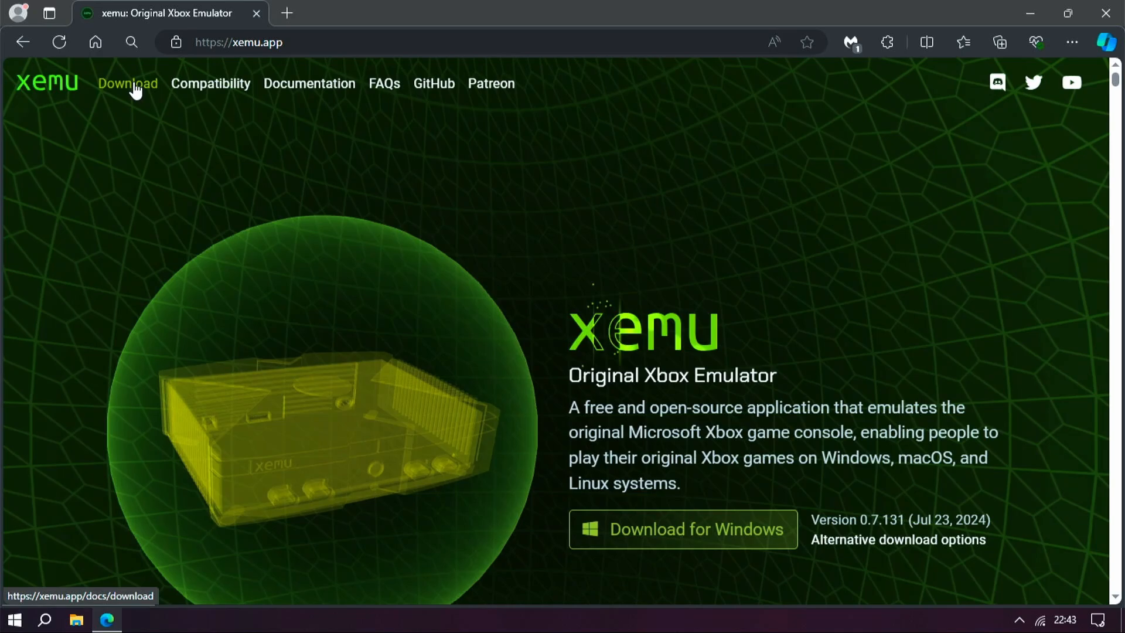
click(126, 83)
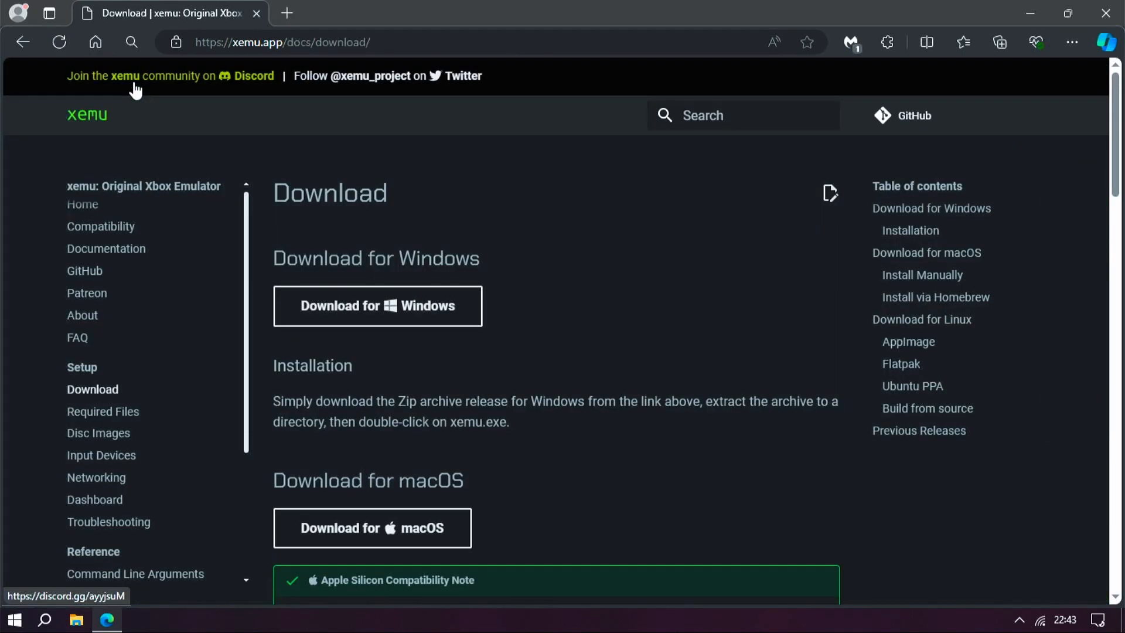
scroll(down, 3)
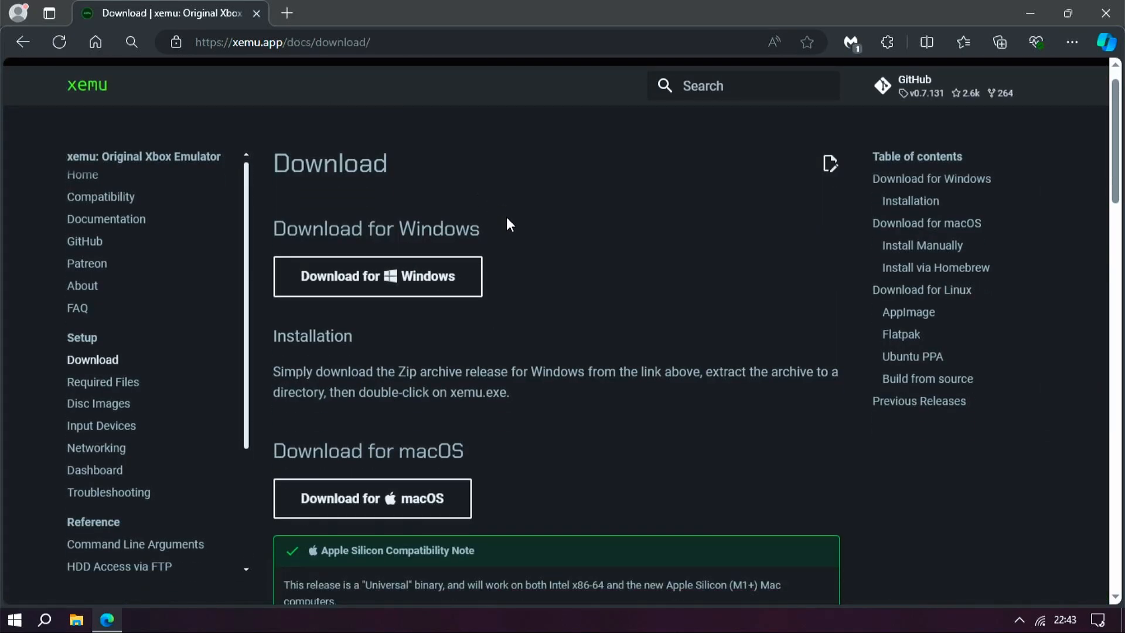
scroll(down, 3)
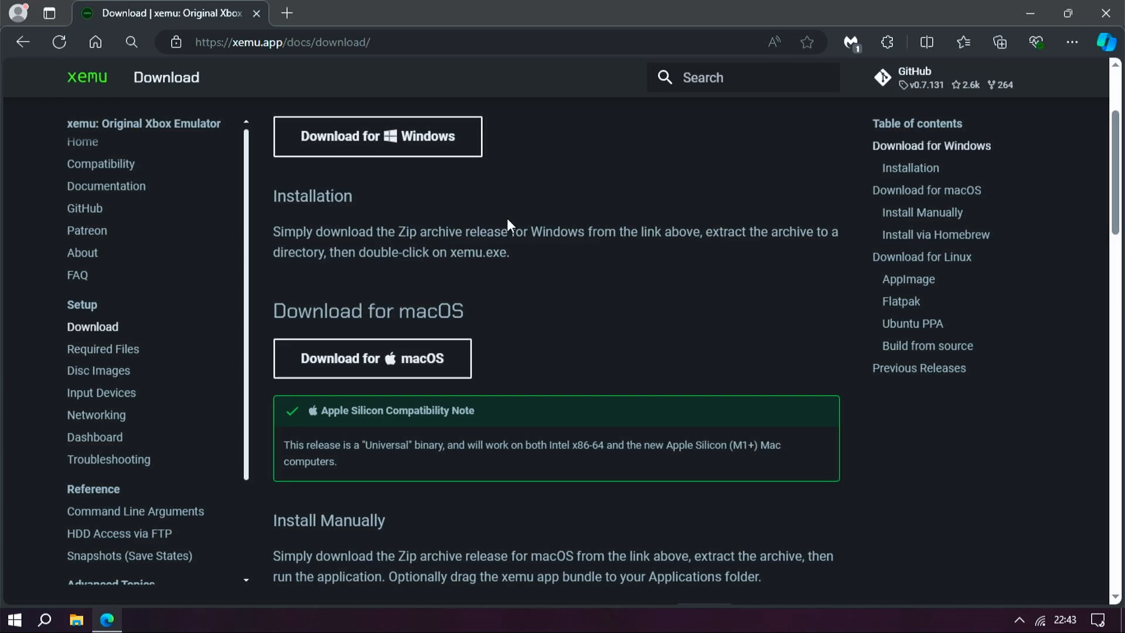
scroll(down, 3)
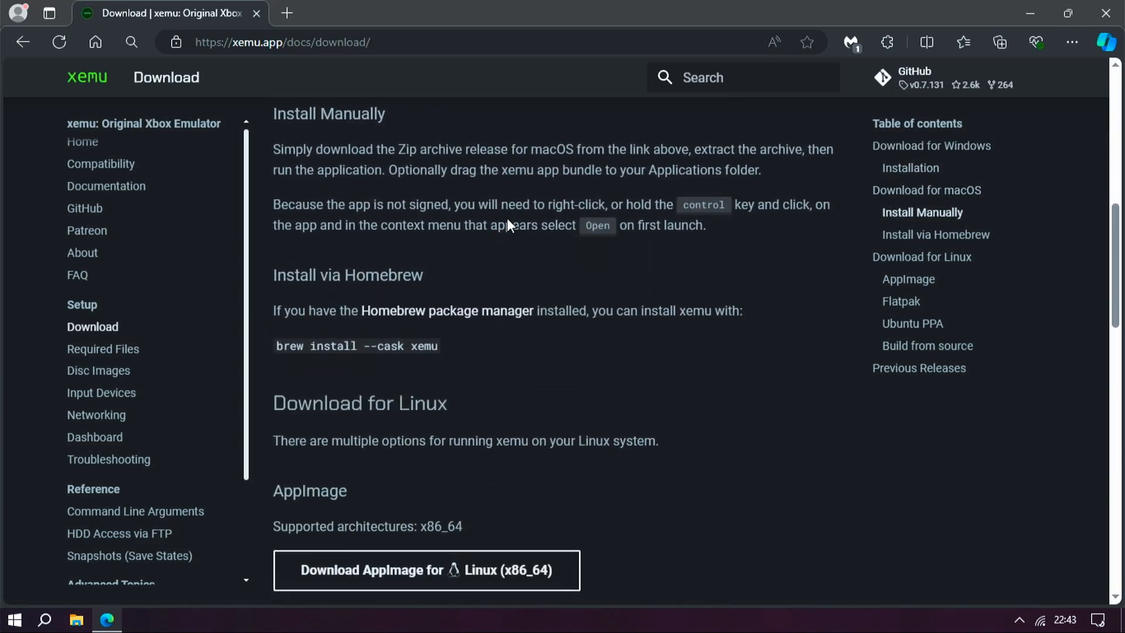
scroll(down, 3)
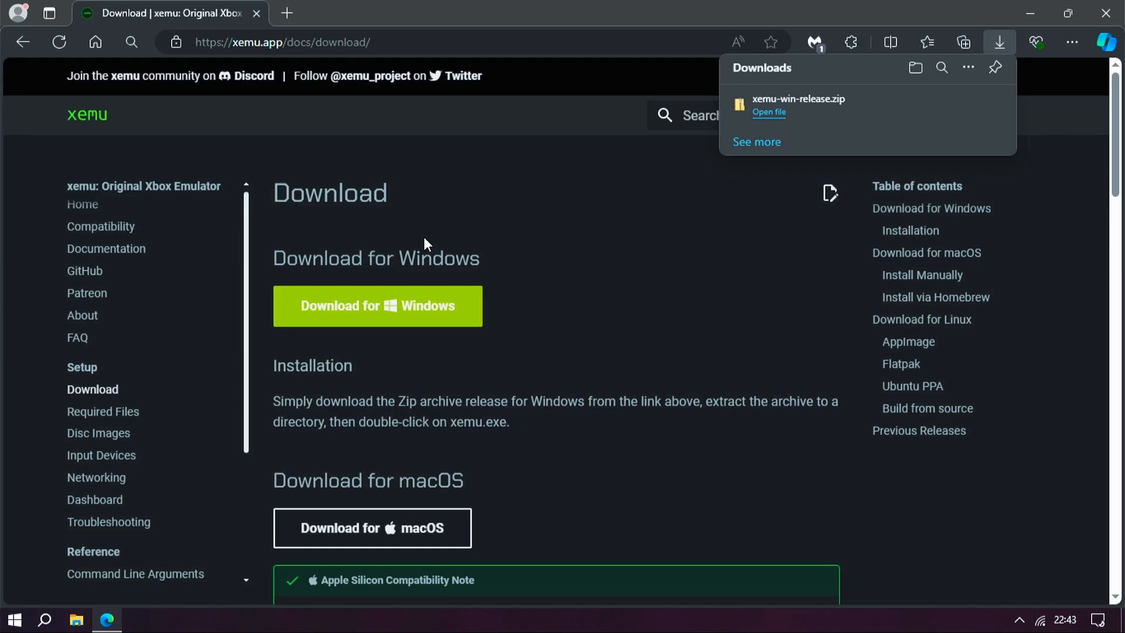
mouse_move(103, 411)
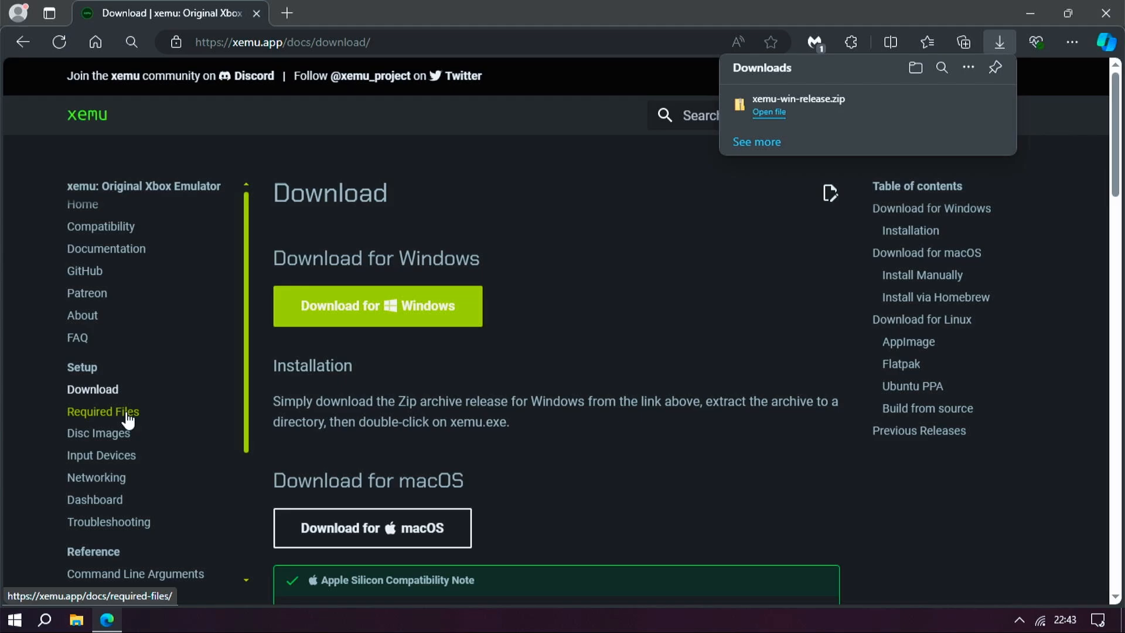
From Required Files, search 'xbox bios m' and download the BIOS, MCPX and HDD ZIP.
click(103, 412)
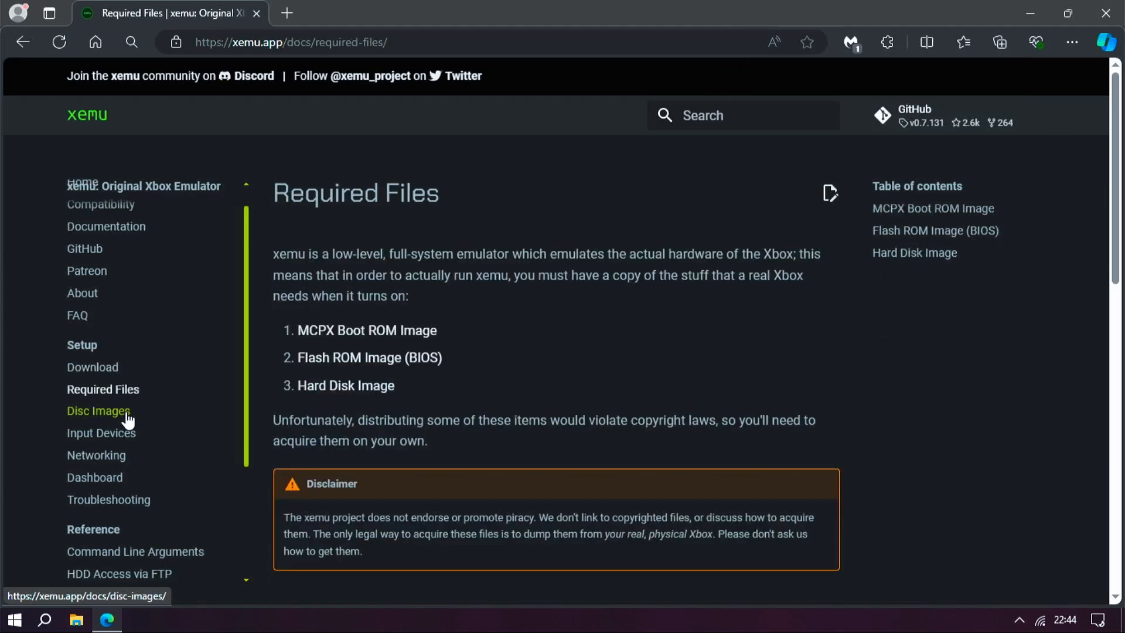
mouse_move(331, 350)
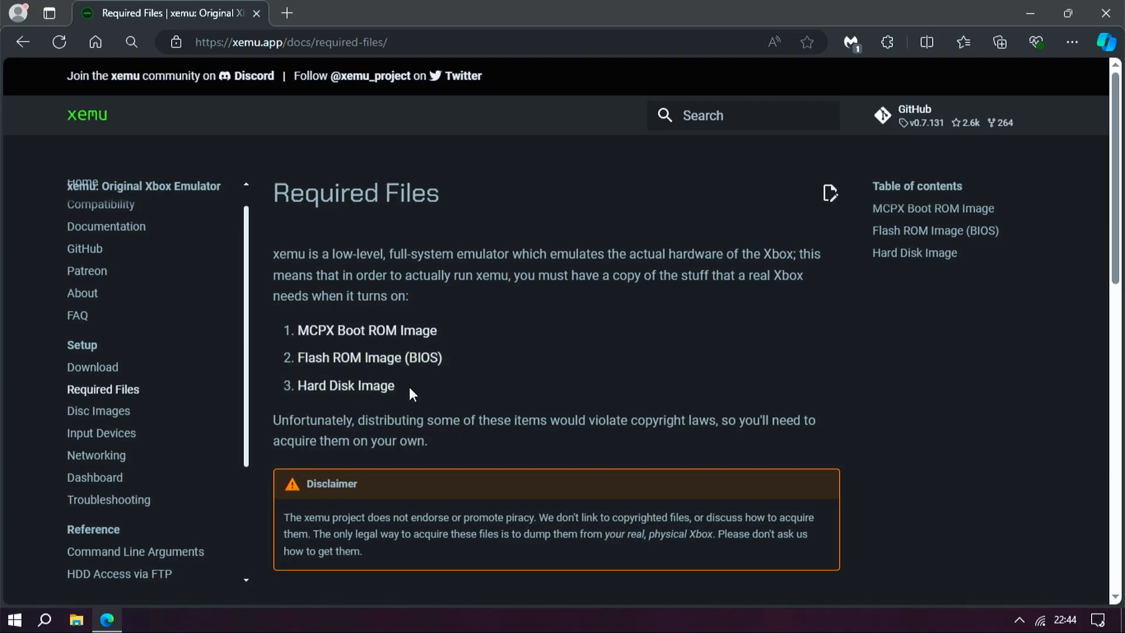
text(xbox bios m)
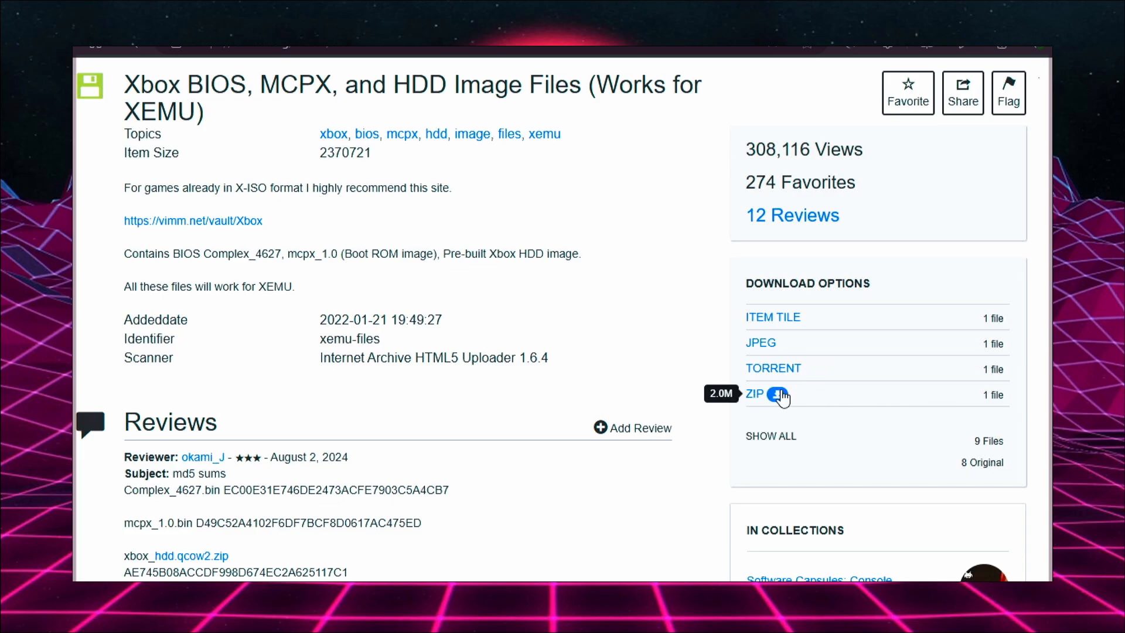
click(778, 395)
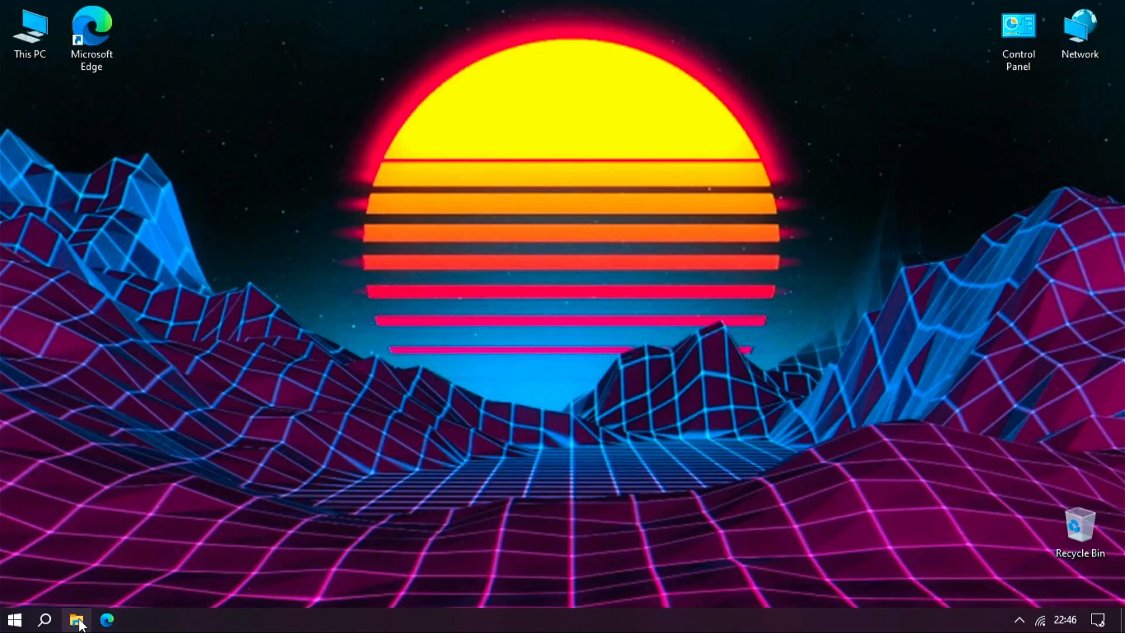
Extract the xemu-win-release and XEMU_FILES archives in Downloads into their own folders.
click(76, 619)
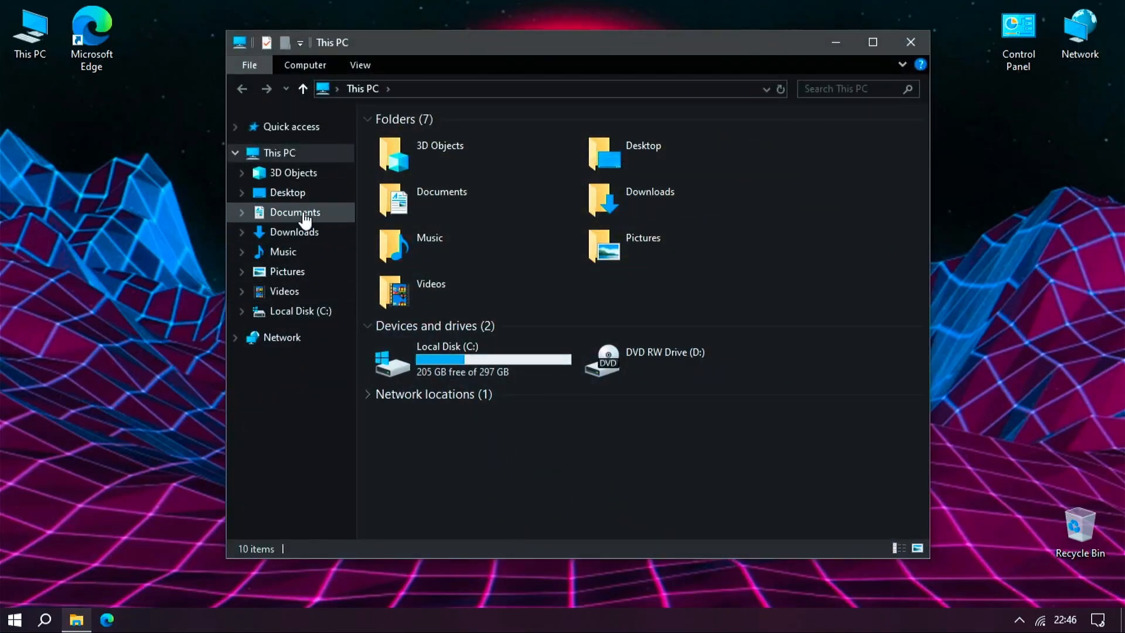
click(293, 232)
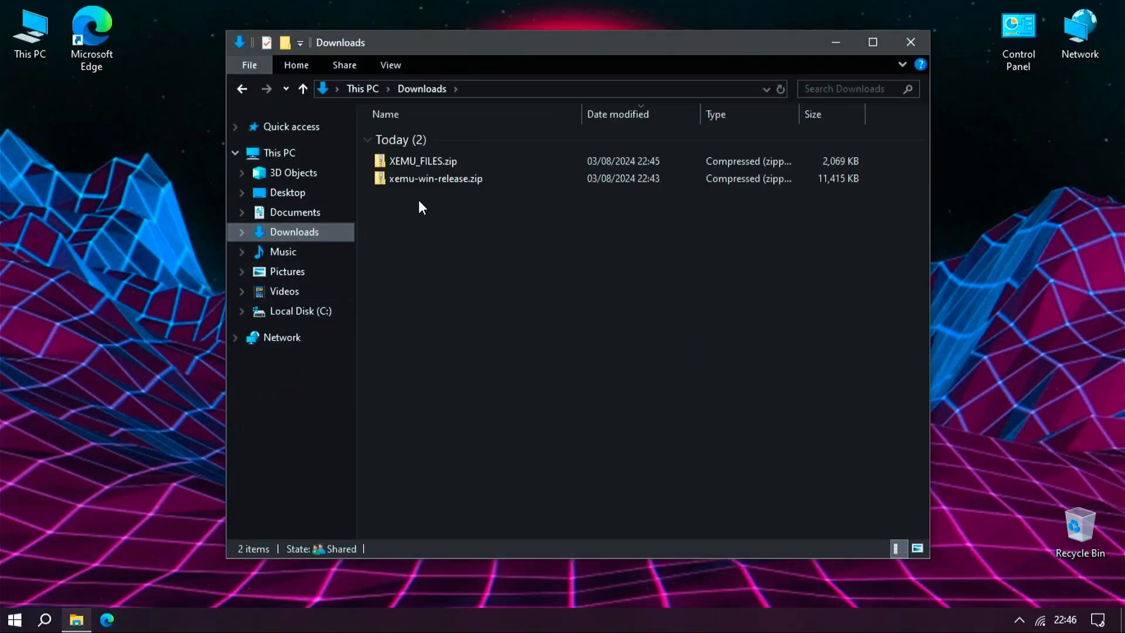
right_click(436, 178)
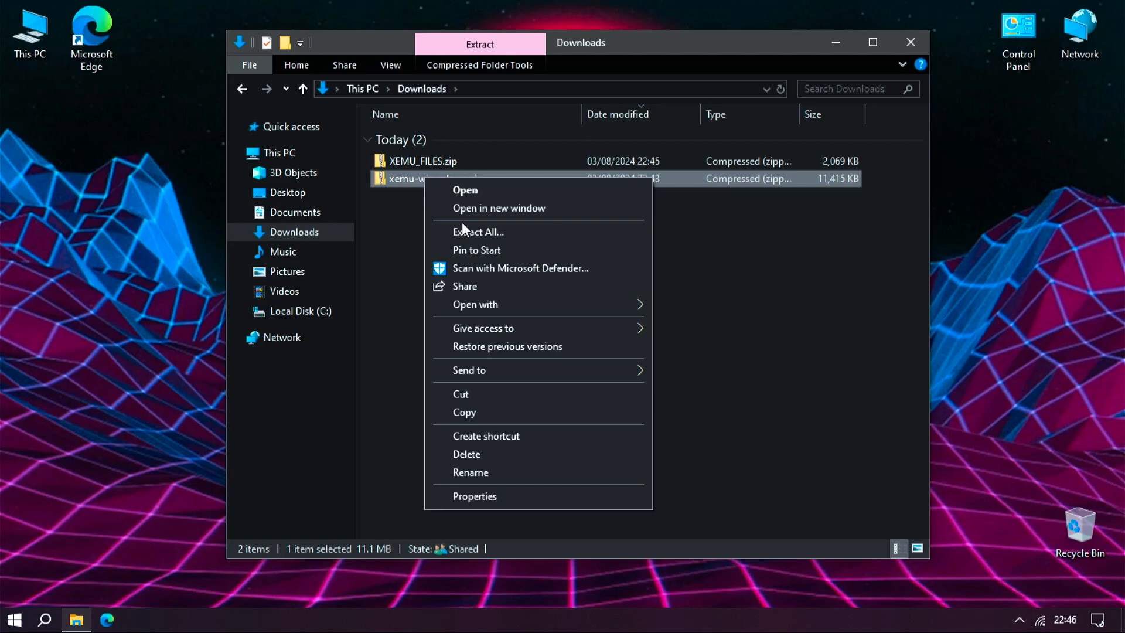
click(478, 231)
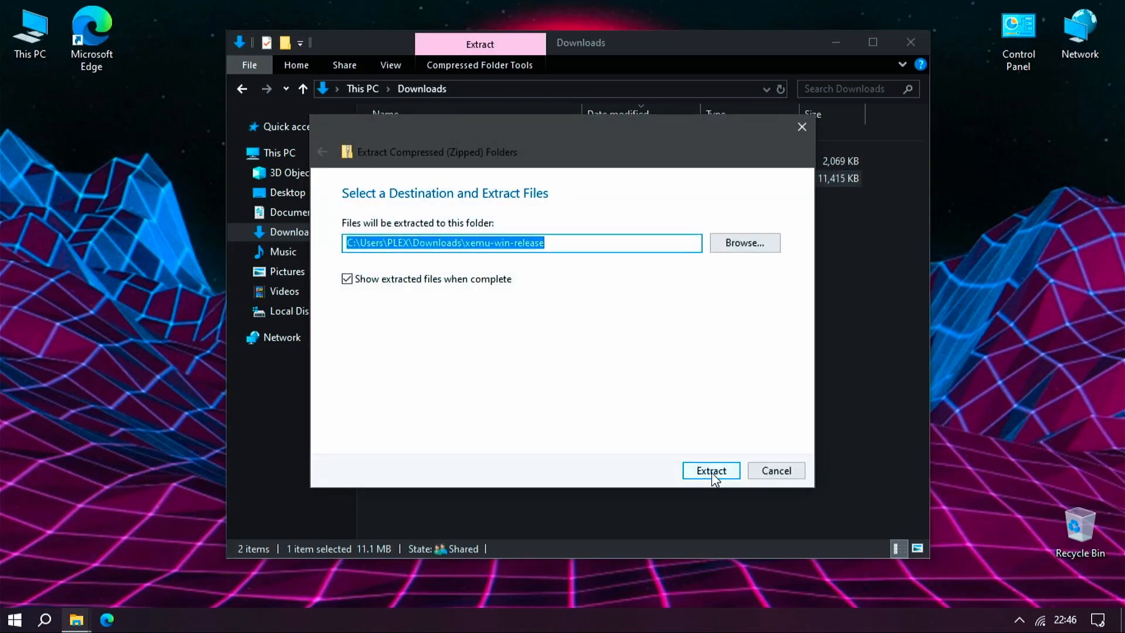
click(709, 469)
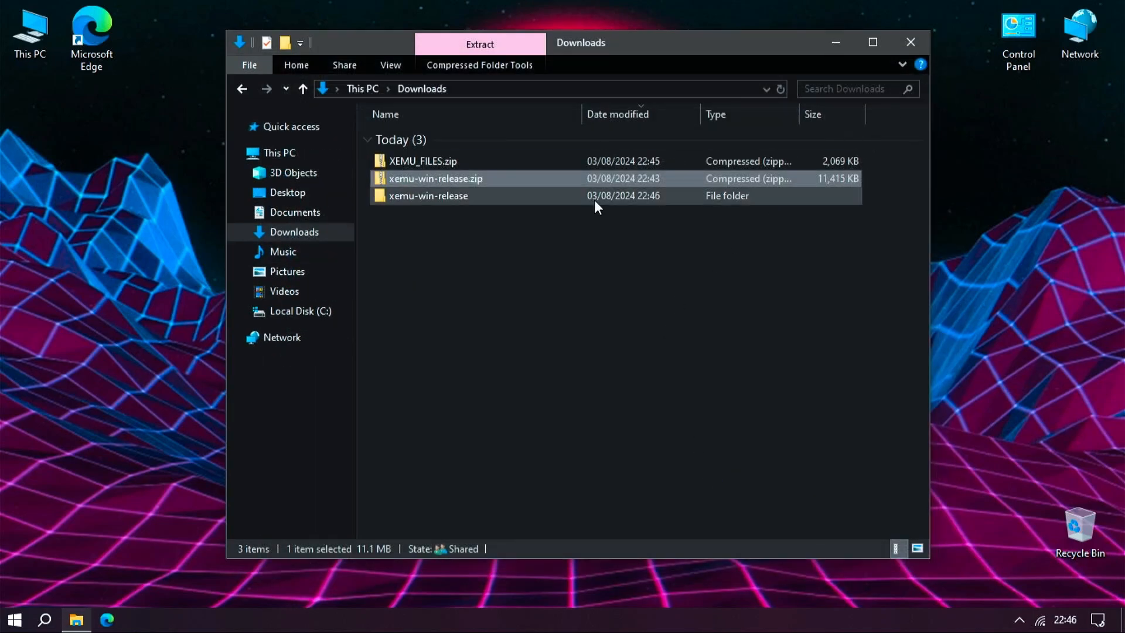
click(478, 43)
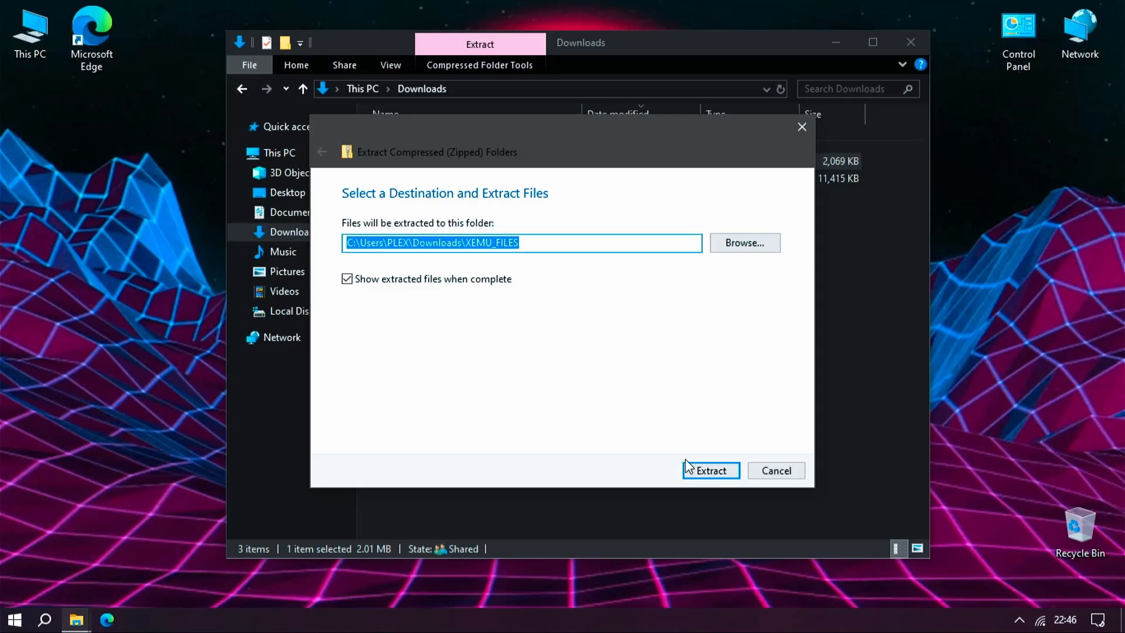
click(710, 470)
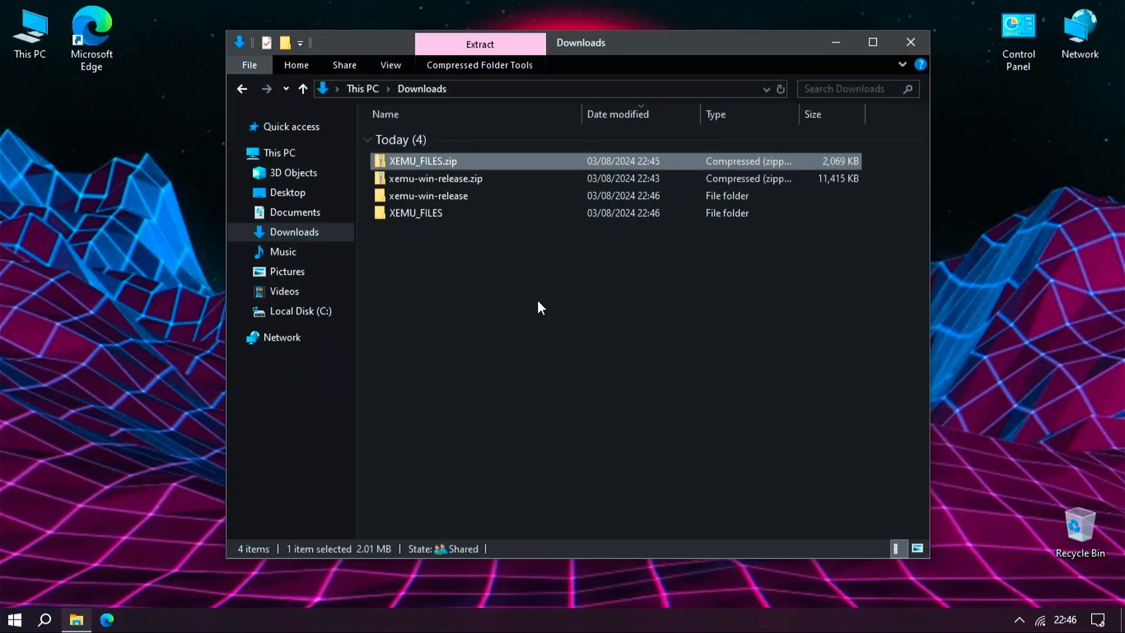
Delete the two downloaded zip archives from Downloads.
click(435, 178)
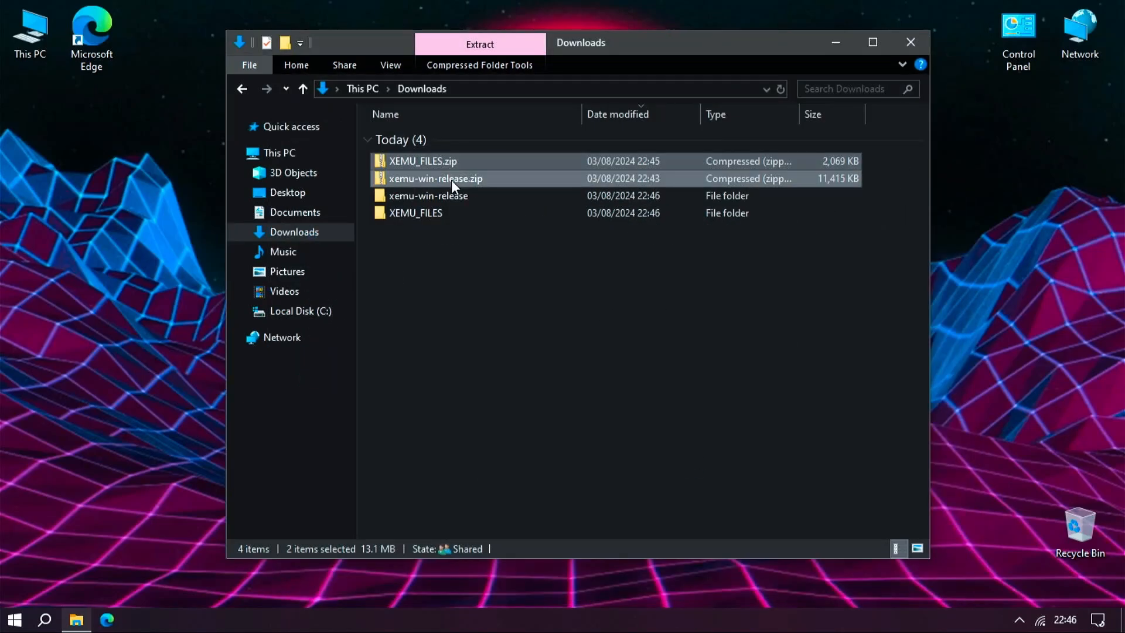
right_click(434, 179)
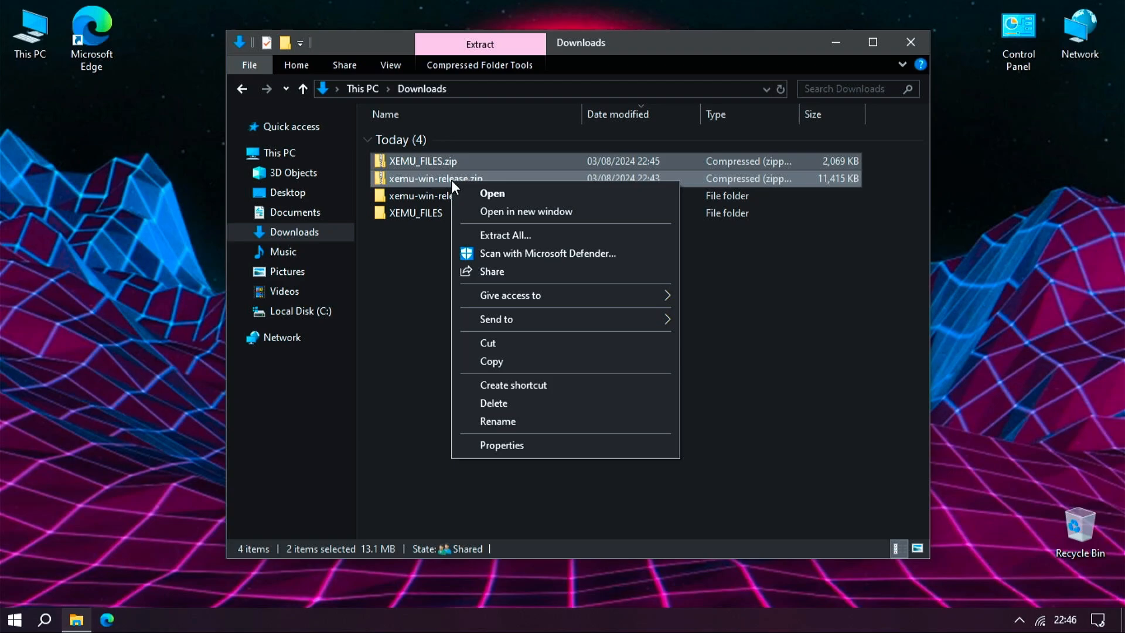
click(493, 401)
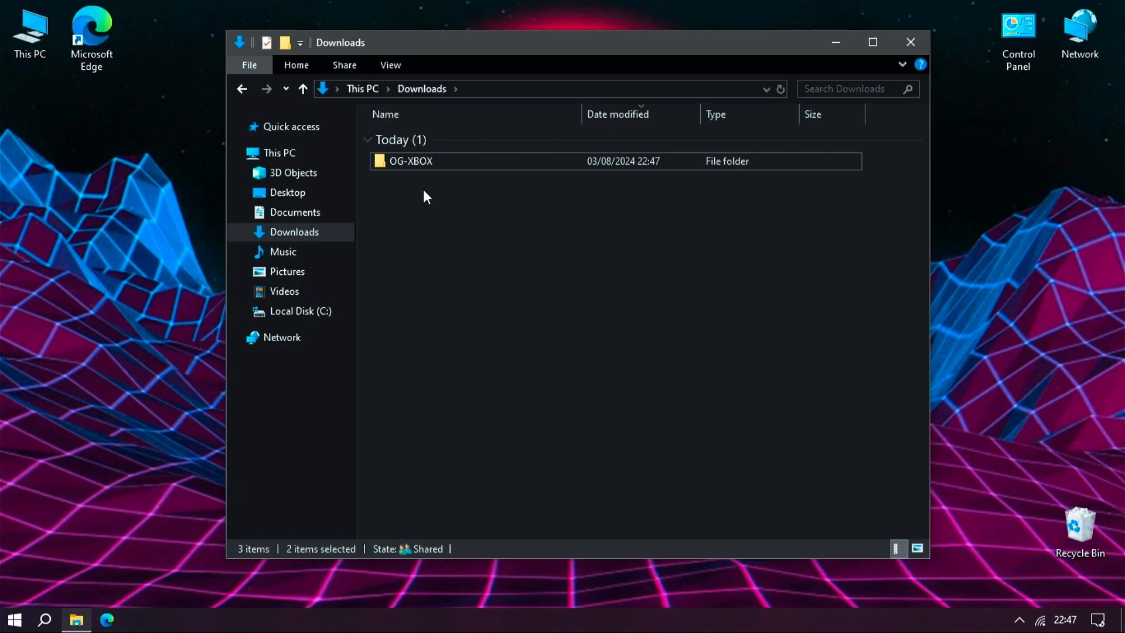
Cut the OG-XBOX folder from Downloads for moving to drive C.
right_click(410, 161)
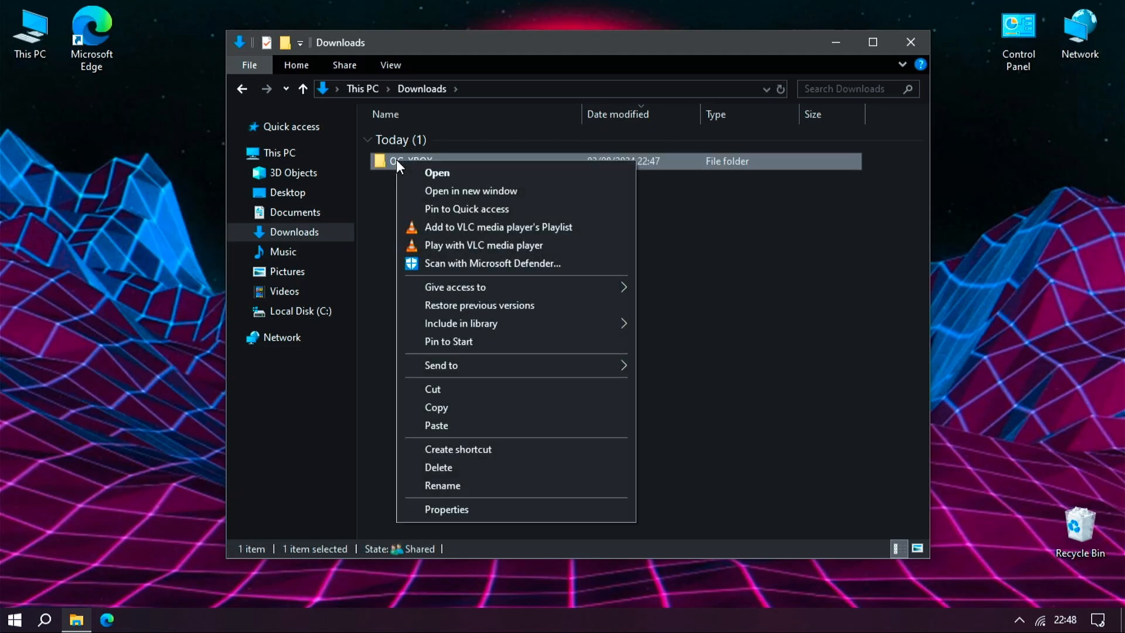
click(435, 389)
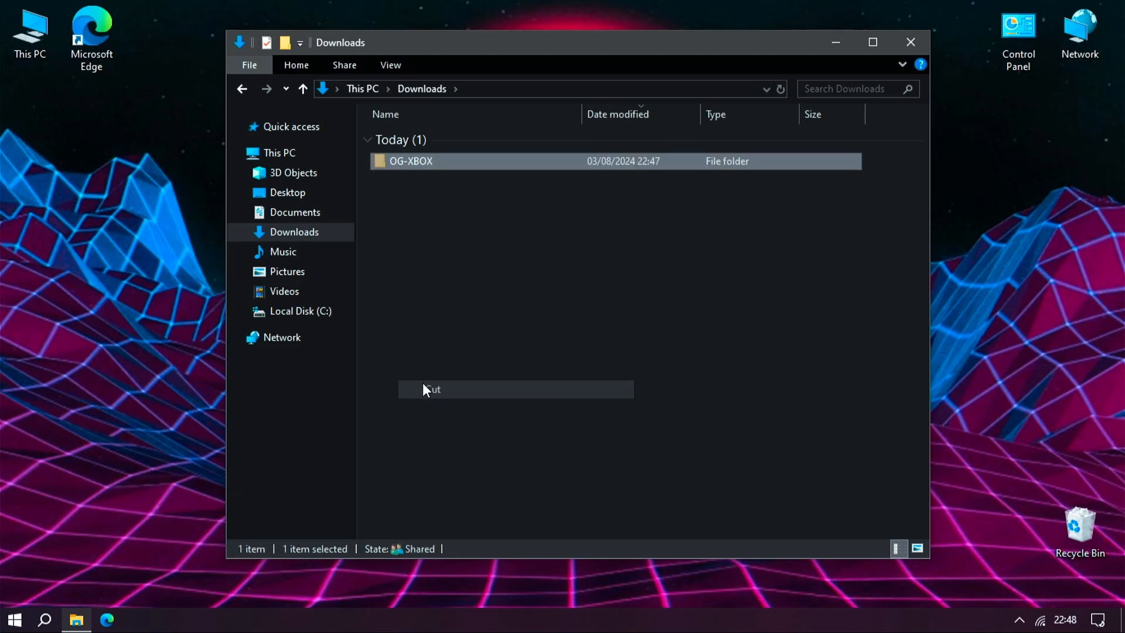
click(301, 310)
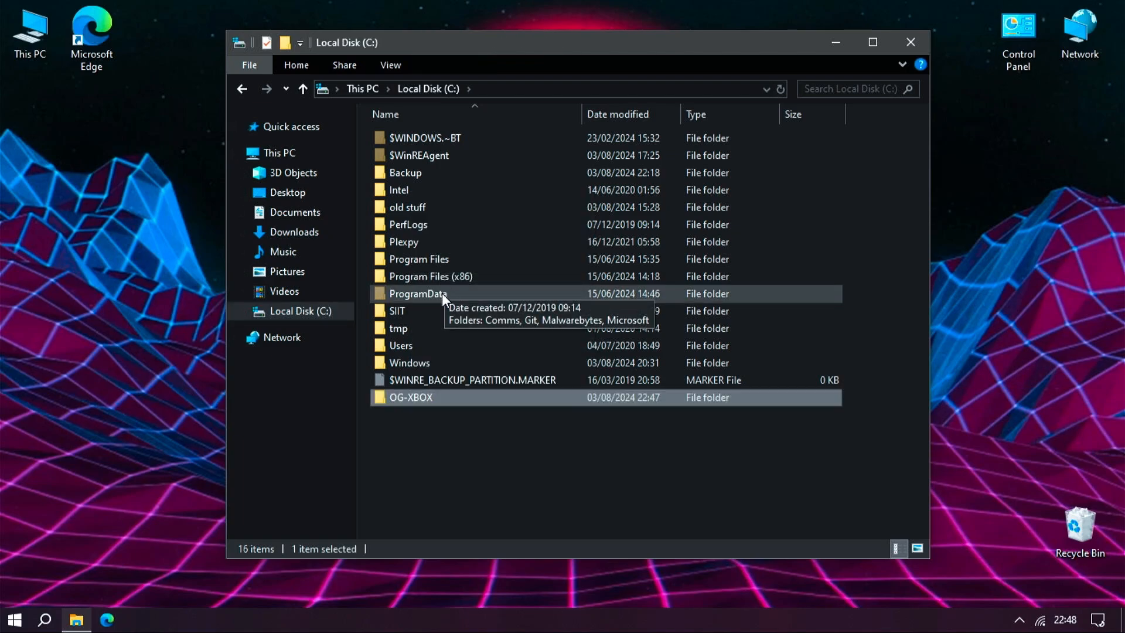
Drag xemu.exe from C:\OG-XBOX\xemu-win-release onto the desktop as a shortcut.
double_click(410, 398)
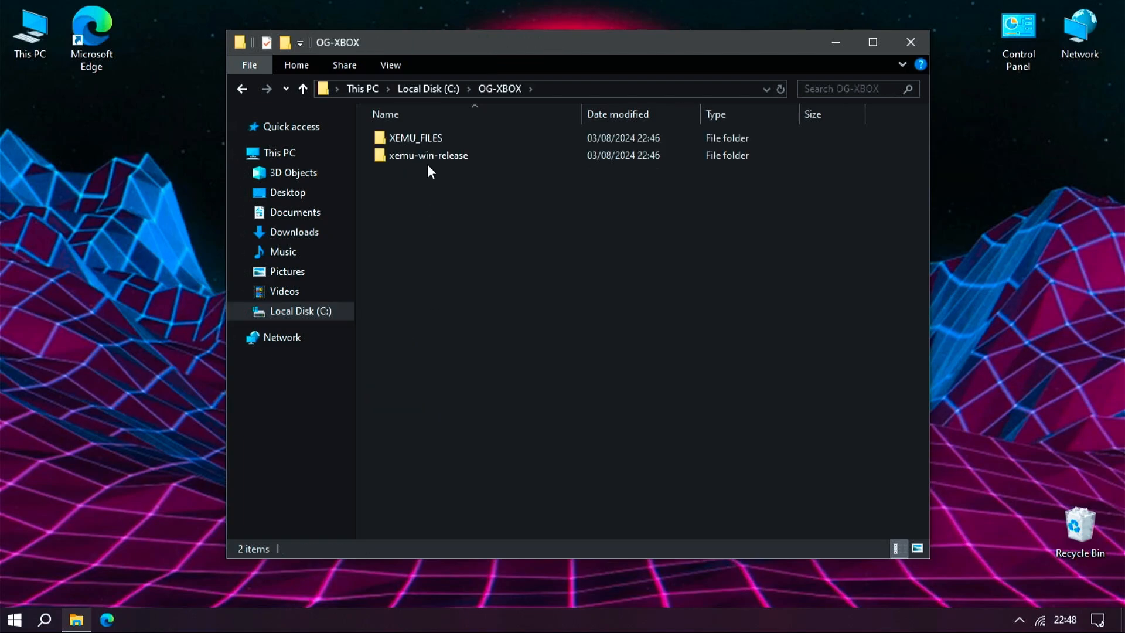
double_click(429, 155)
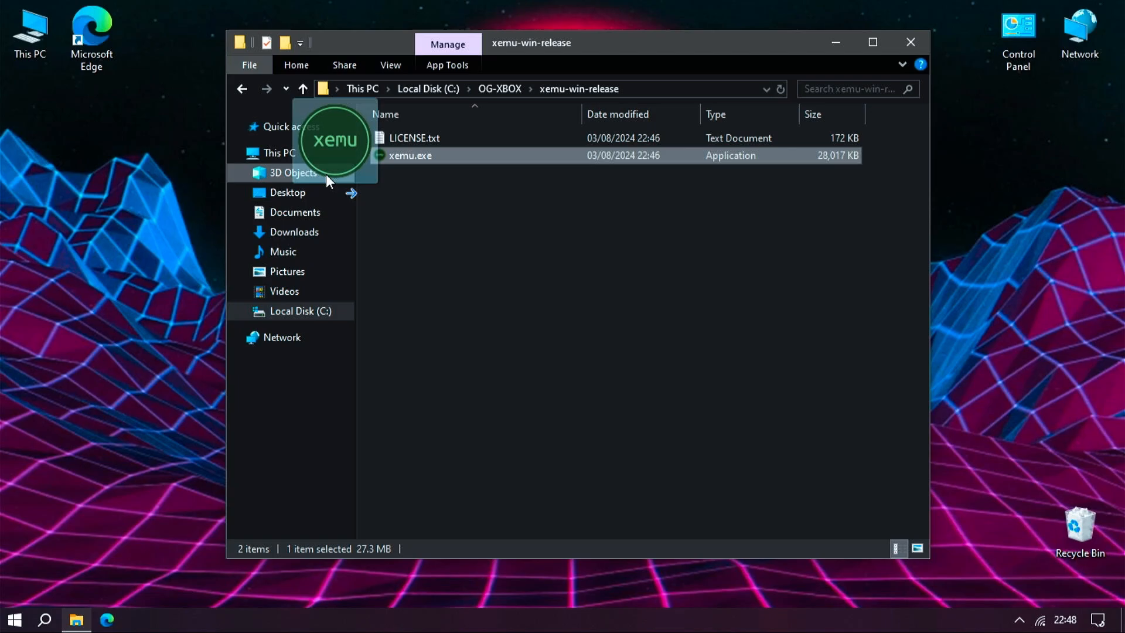
drag(408, 154, 152, 204)
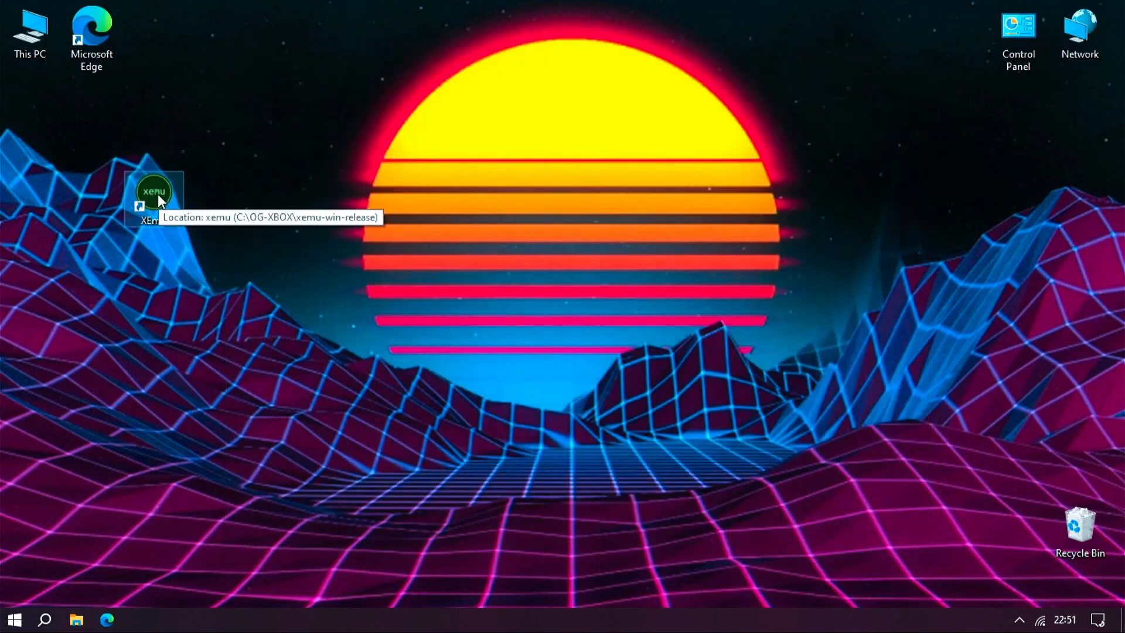
Launch xemu and set System Memory to 128 MiB in Settings.
double_click(152, 192)
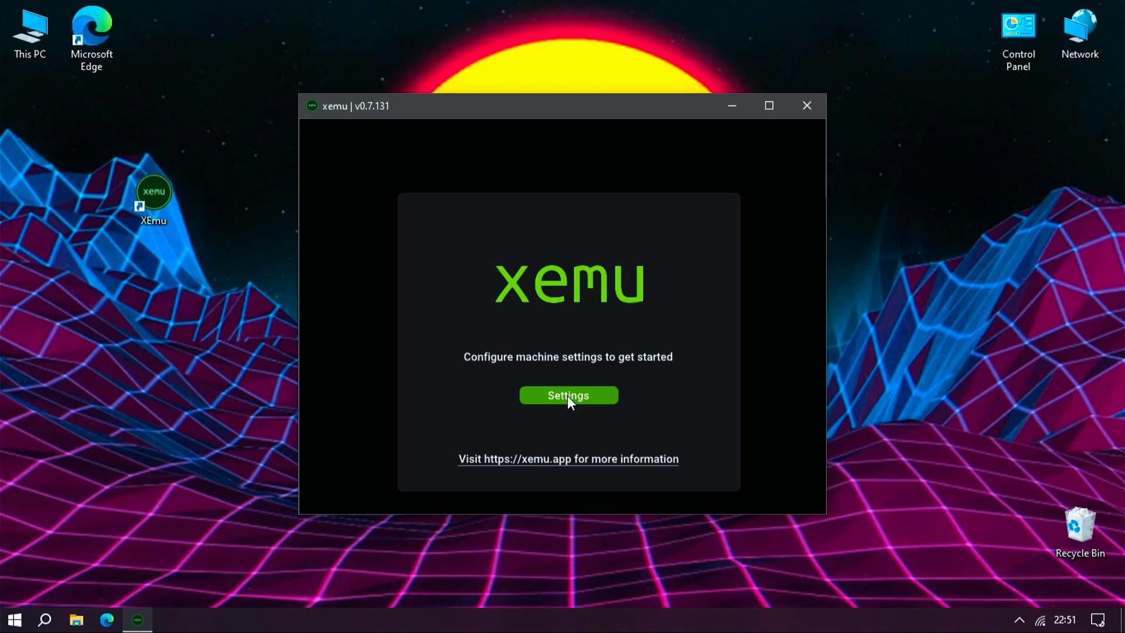
click(567, 394)
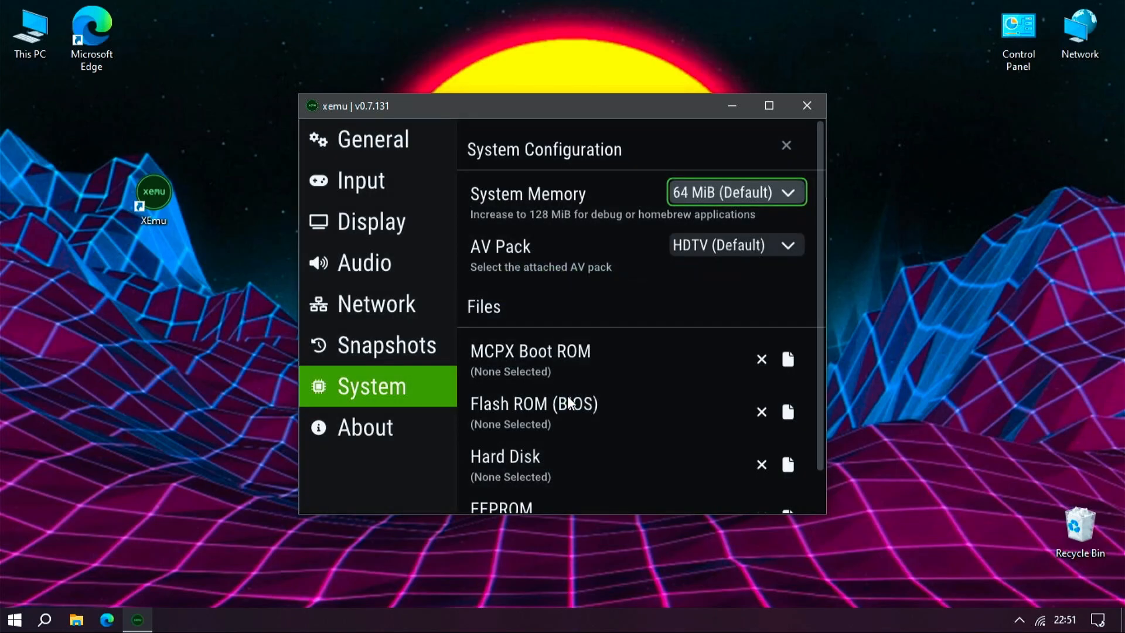
click(733, 191)
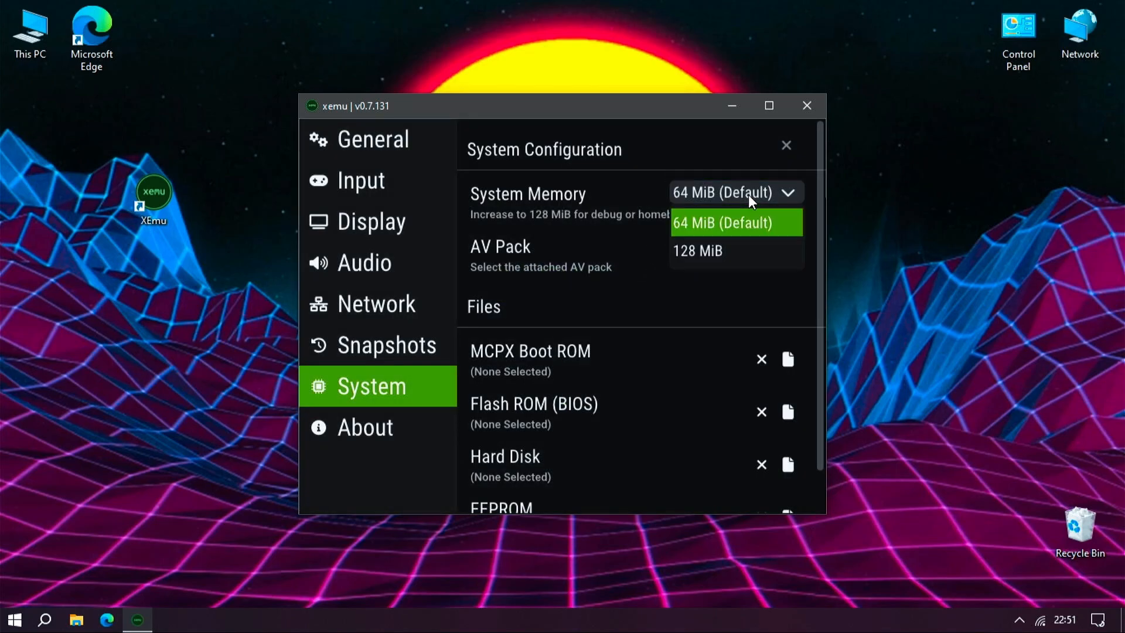
click(696, 251)
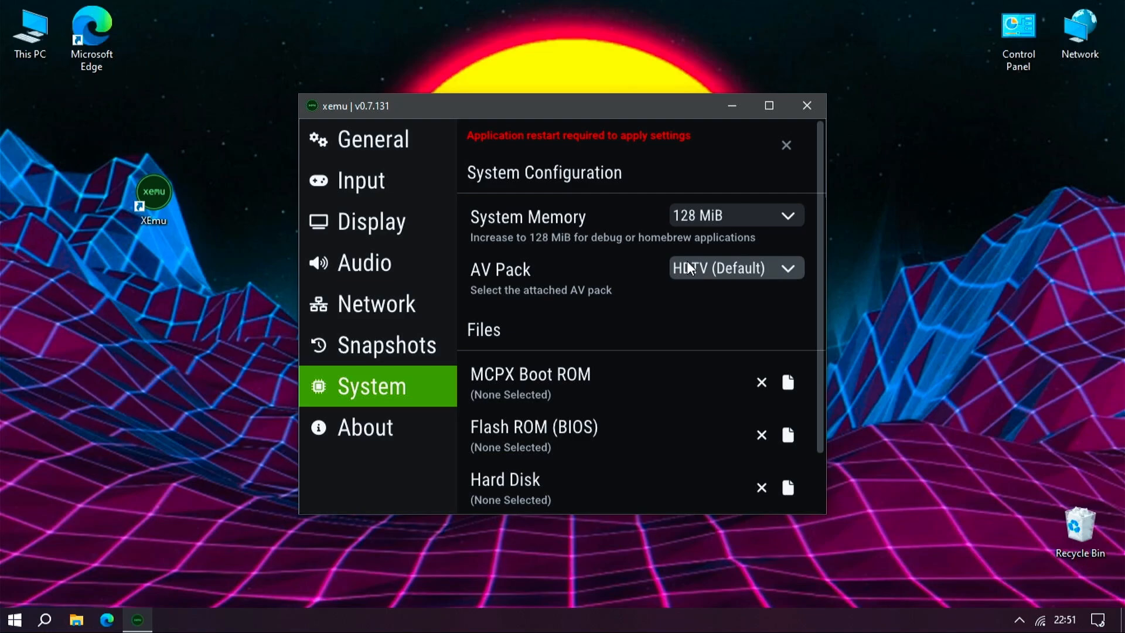
mouse_move(726, 301)
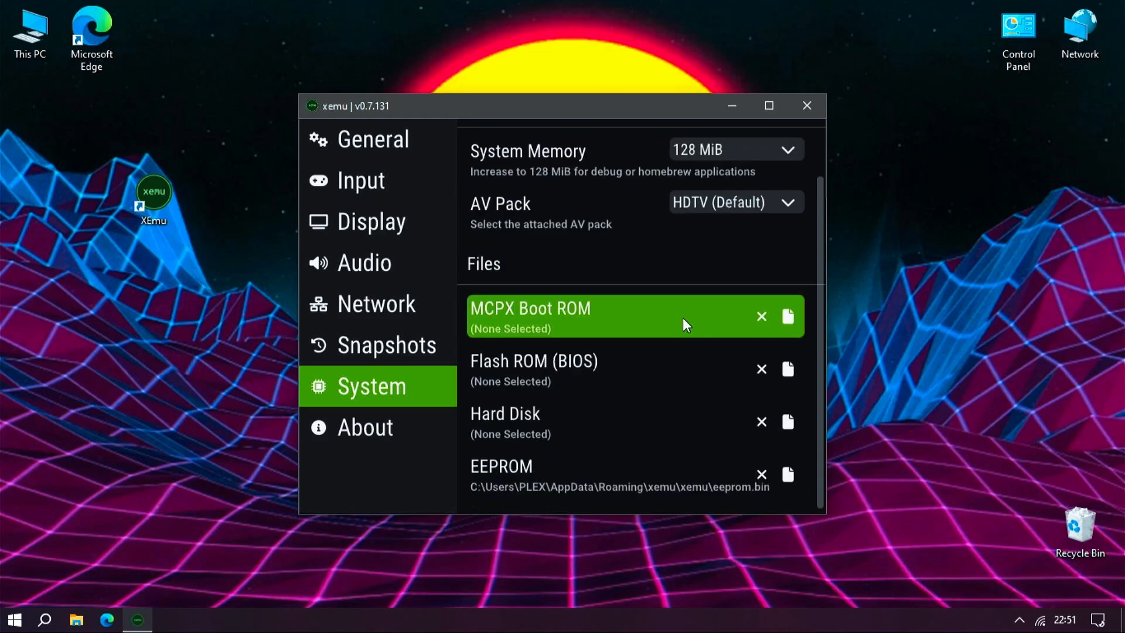
Set the MCPX Boot ROM to mcpx_1.0.bin from the XEMU_FILES Boot ROM folder.
click(787, 315)
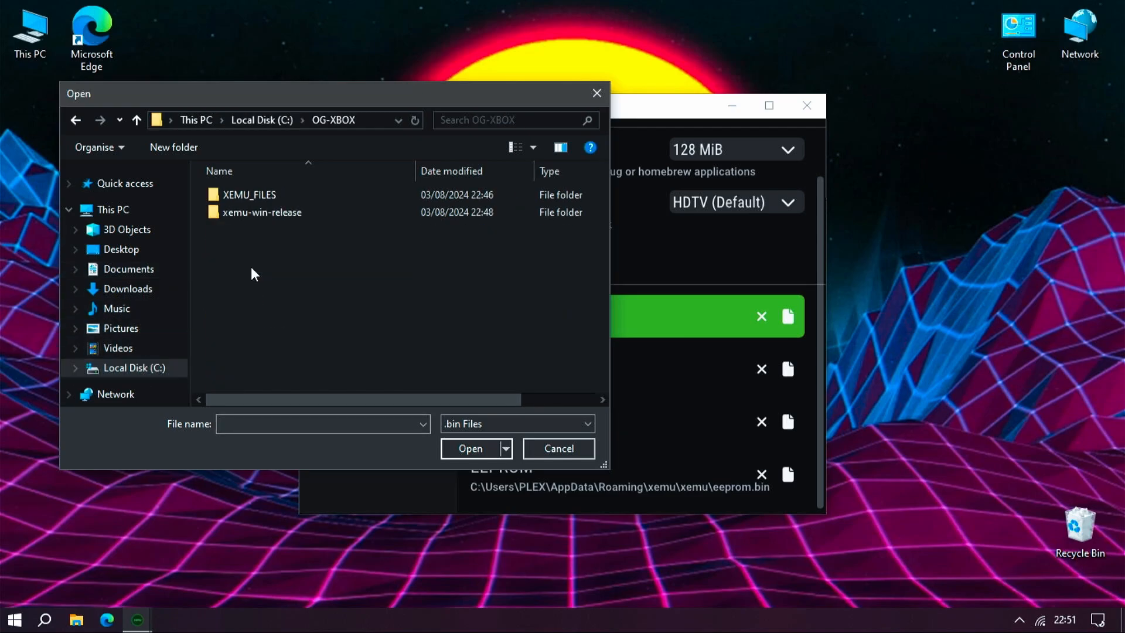
click(248, 194)
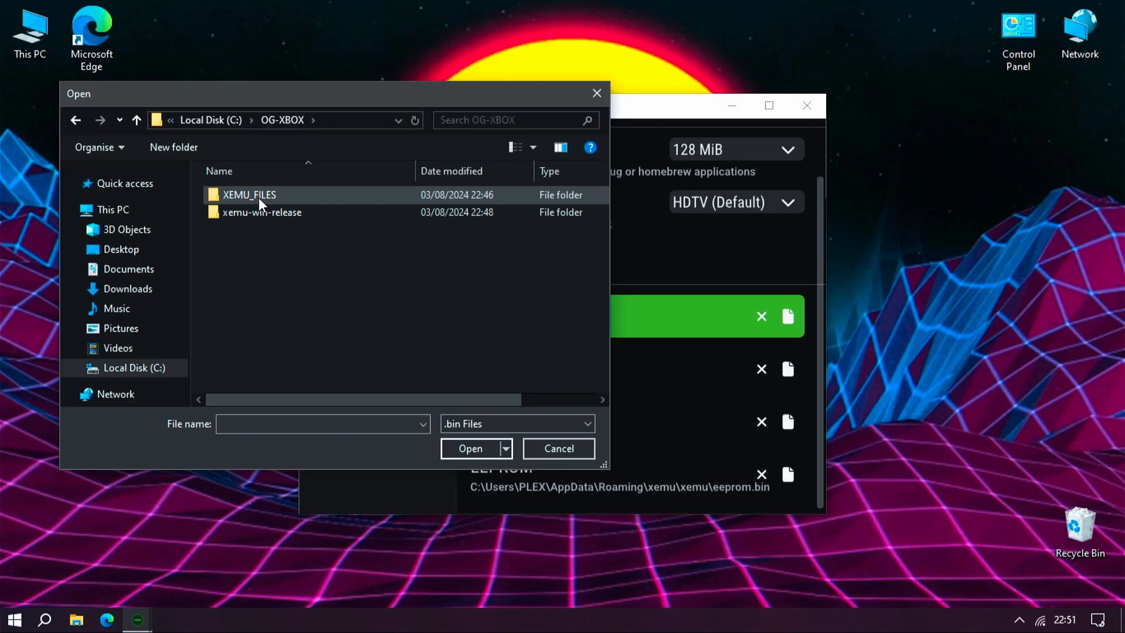
double_click(249, 194)
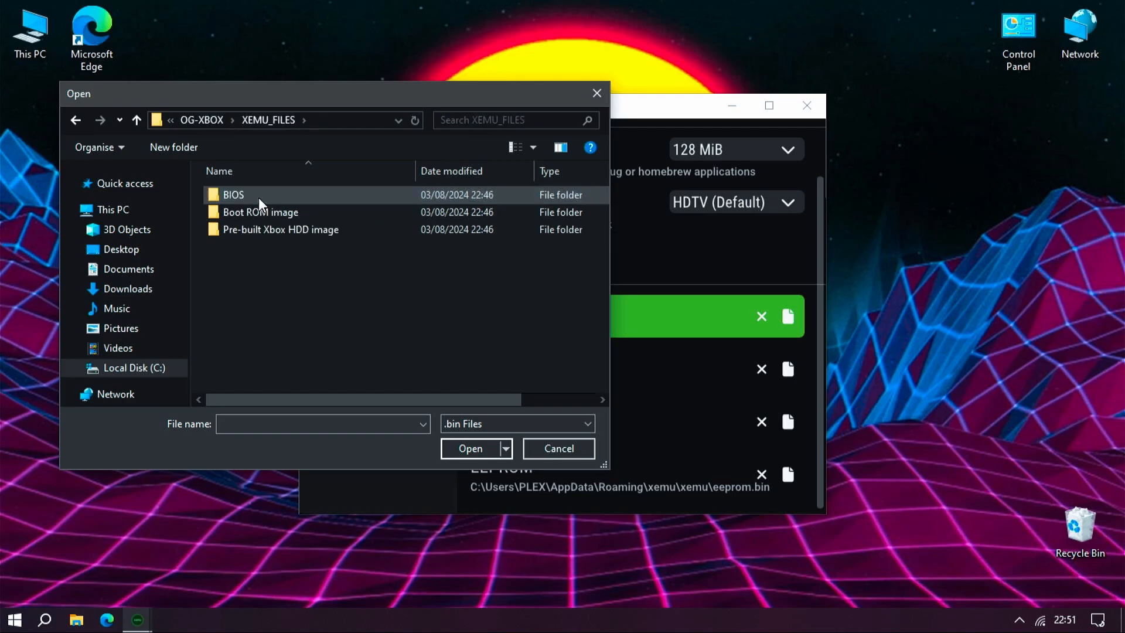
double_click(260, 212)
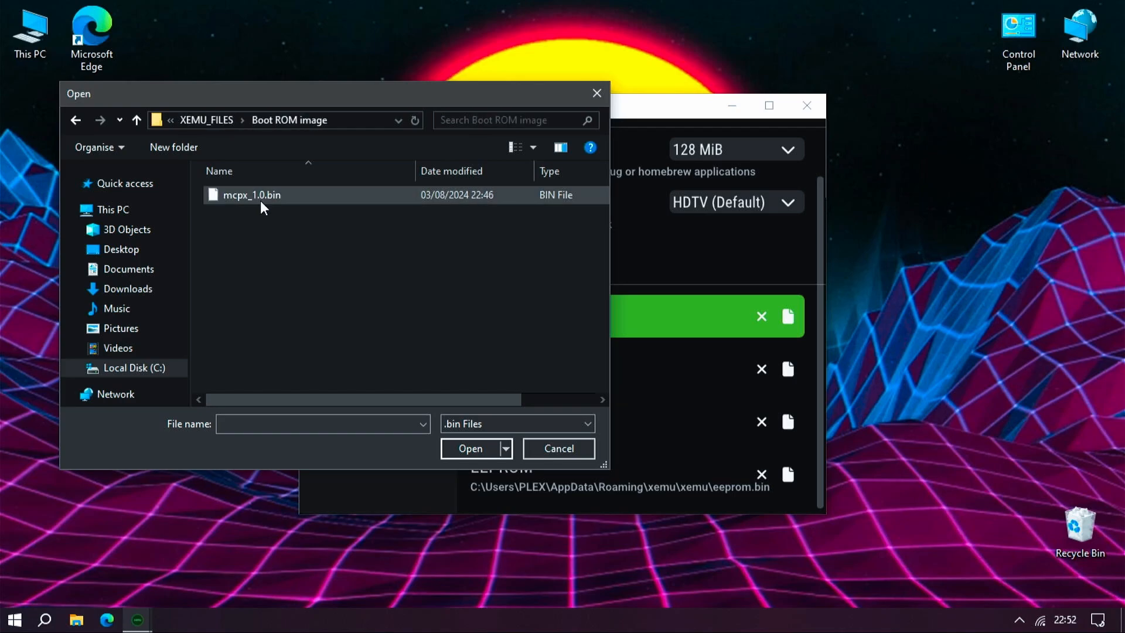
double_click(251, 195)
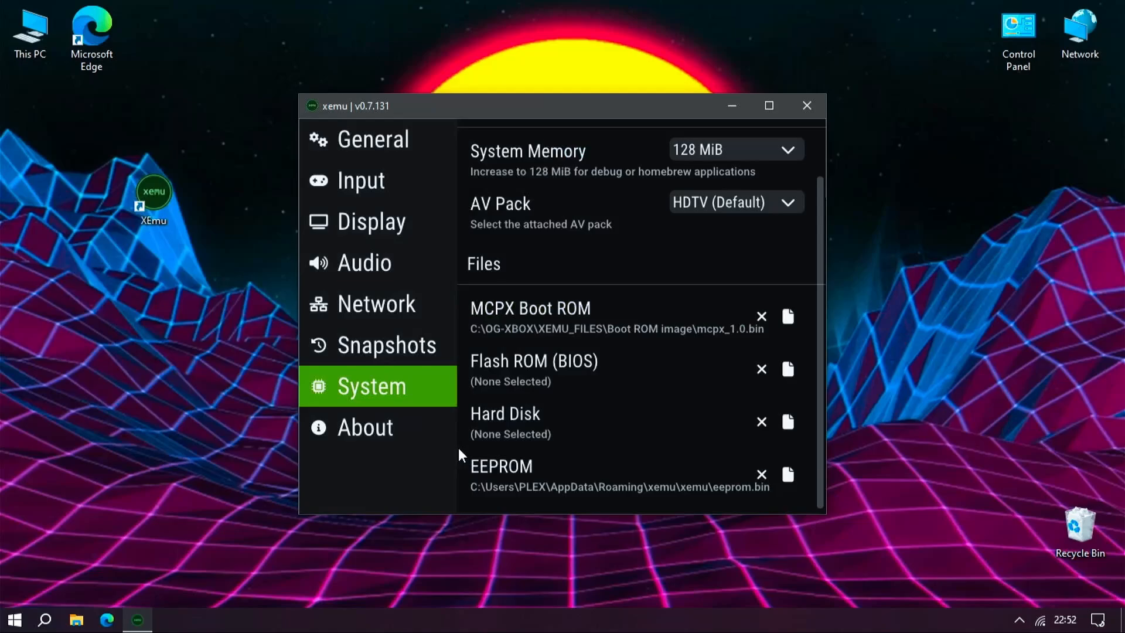
Set the Flash ROM (BIOS) to Complex_4627v1.03.bin from the XEMU_FILES BIOS folder.
click(787, 369)
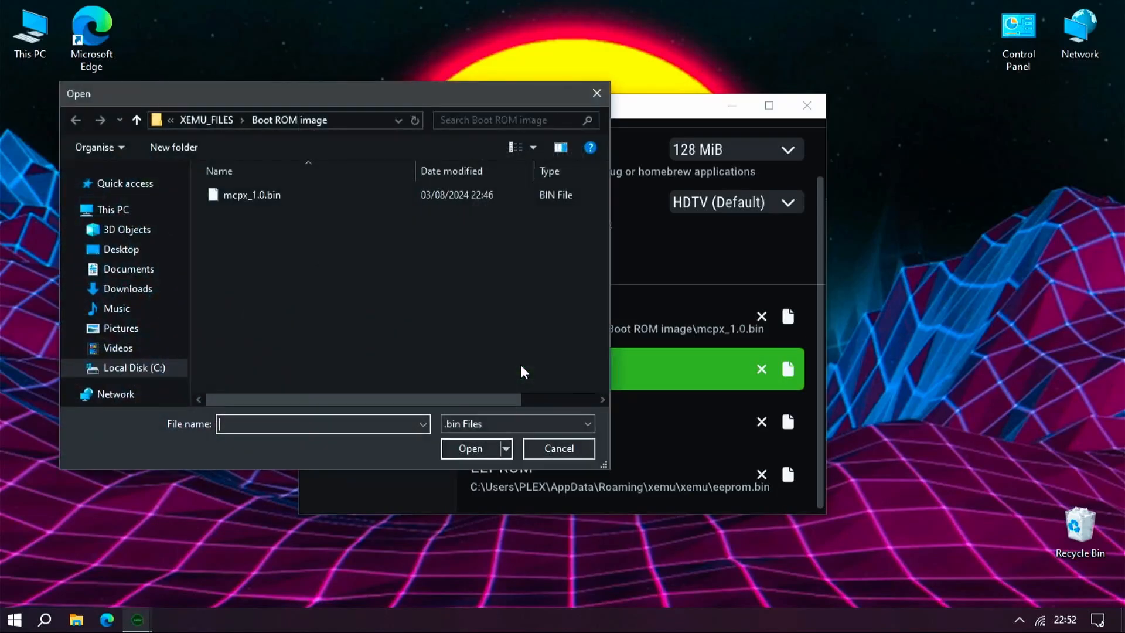
click(136, 120)
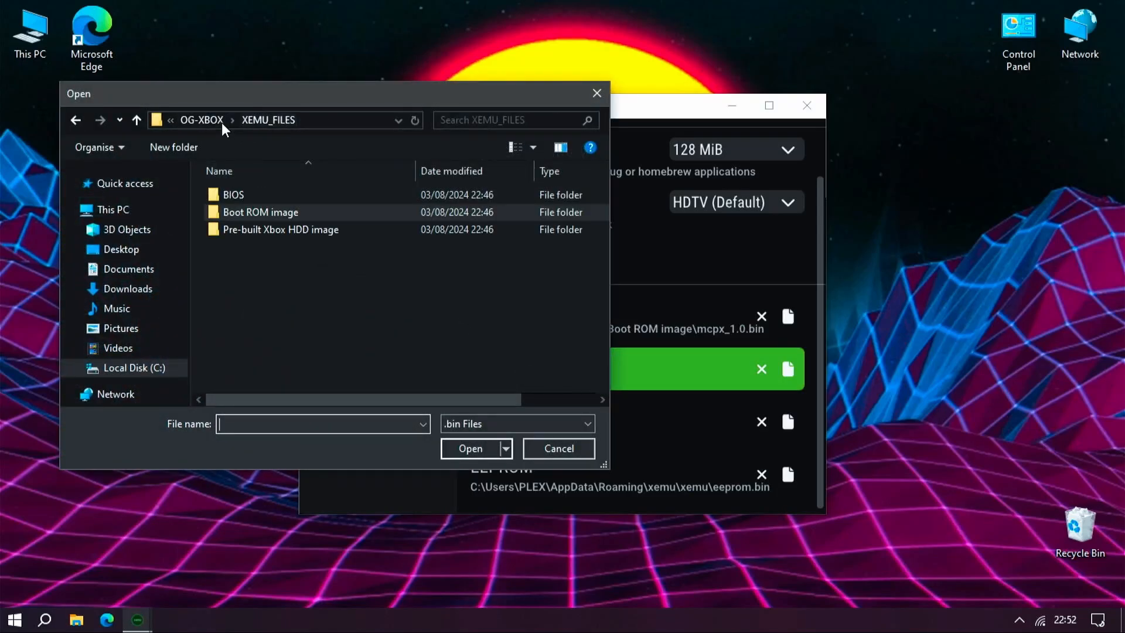
double_click(233, 194)
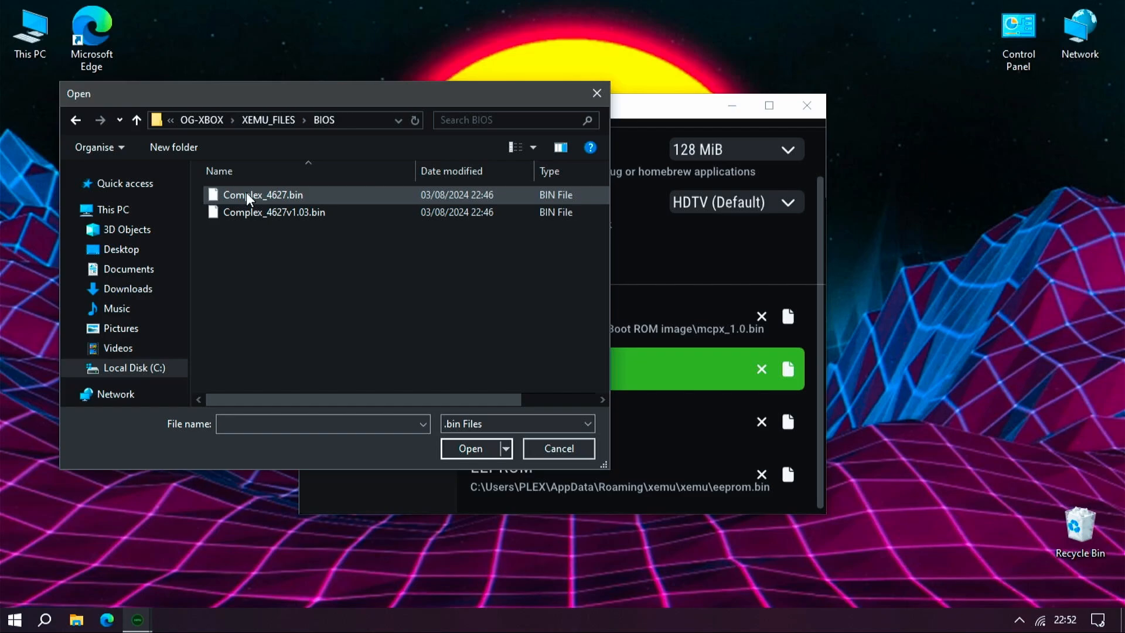
click(273, 212)
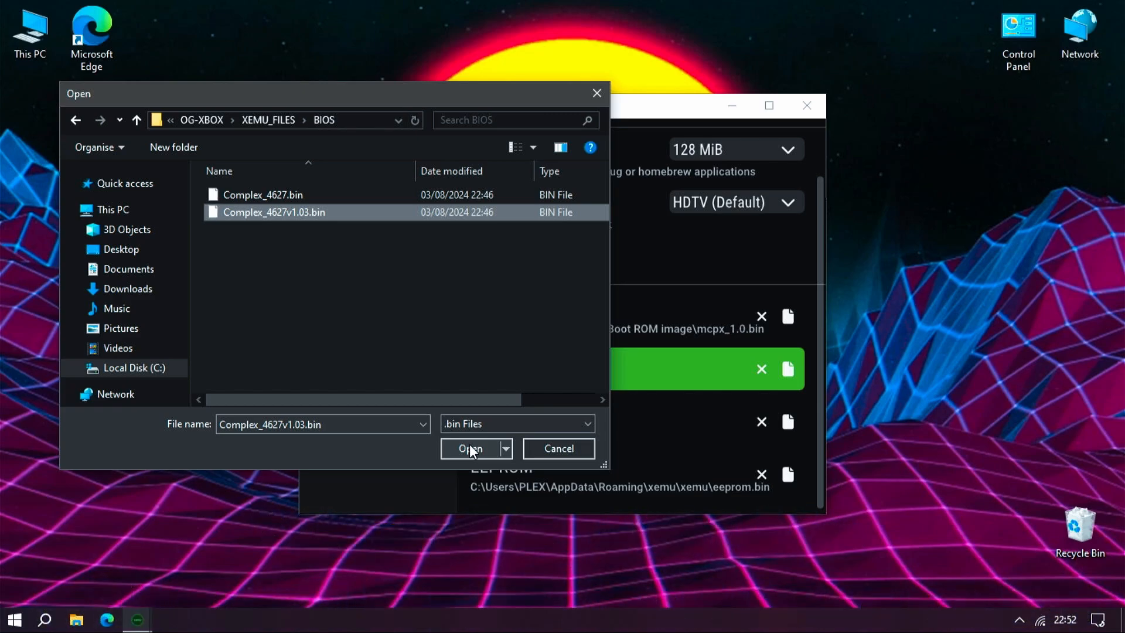
click(471, 449)
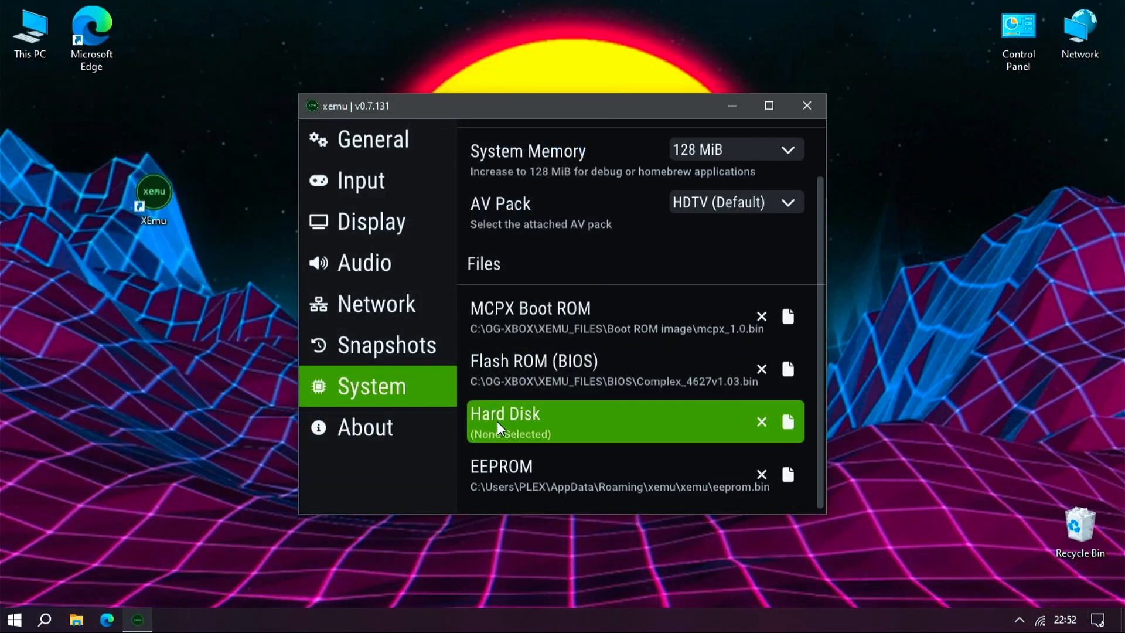
Set the Hard Disk to xbox_hdd.qcow2 from the Pre-built Xbox HDD image folder.
click(787, 421)
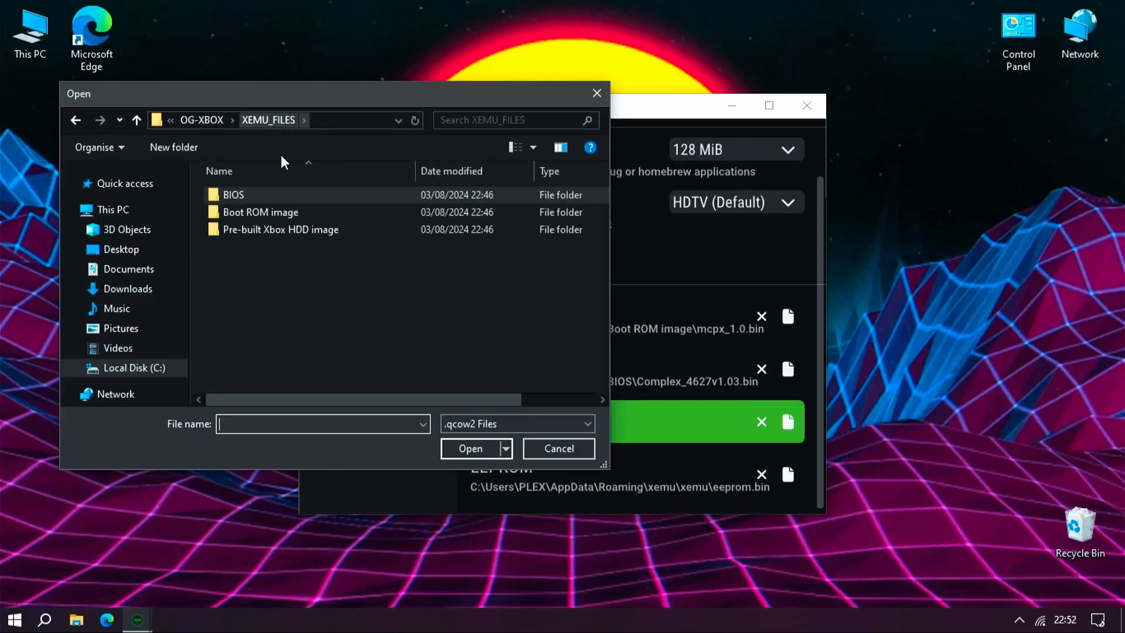
double_click(280, 228)
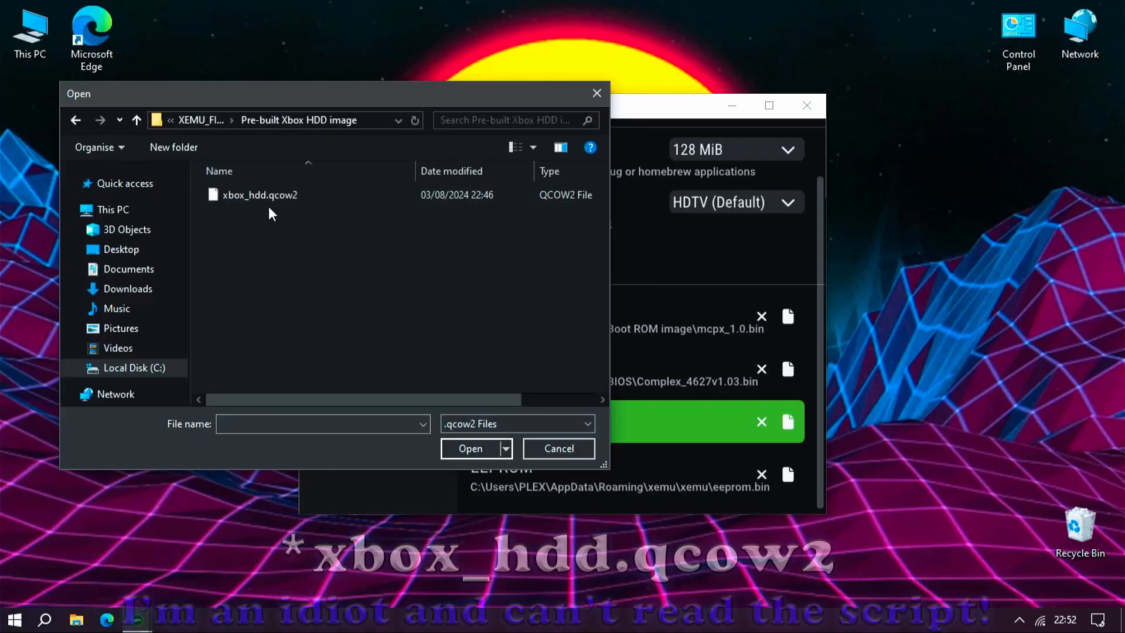
click(259, 194)
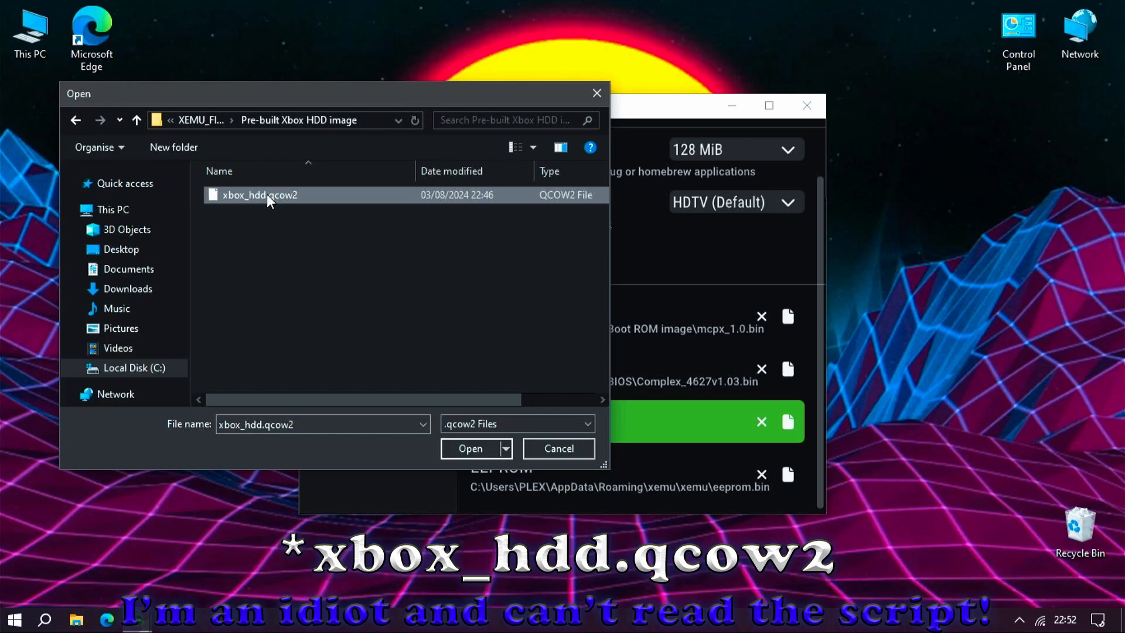
mouse_move(391, 331)
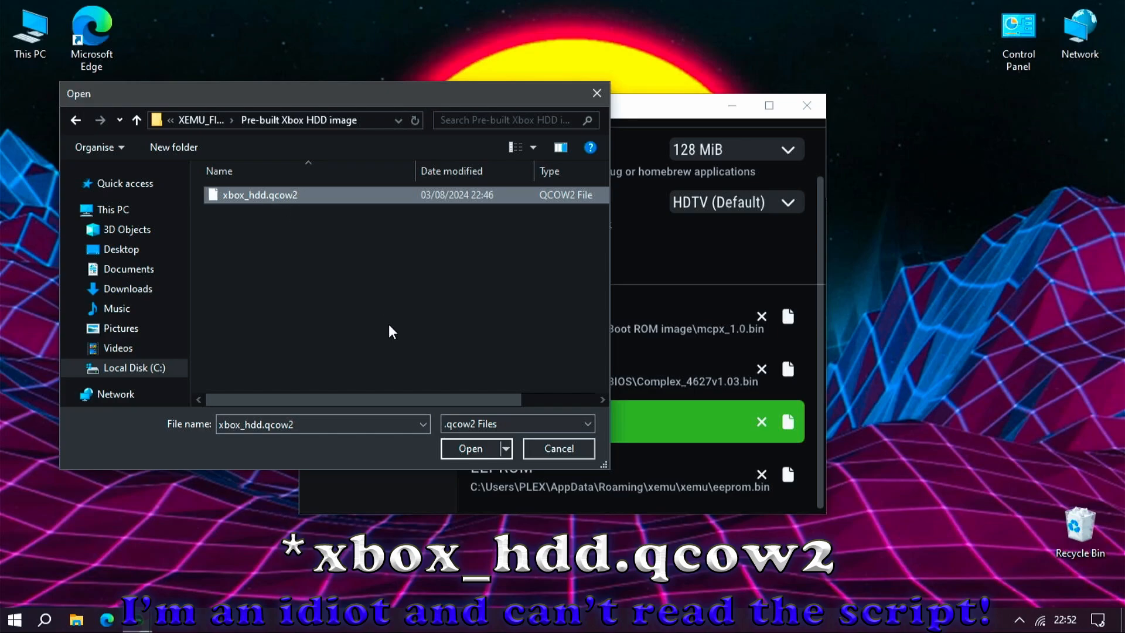
click(469, 449)
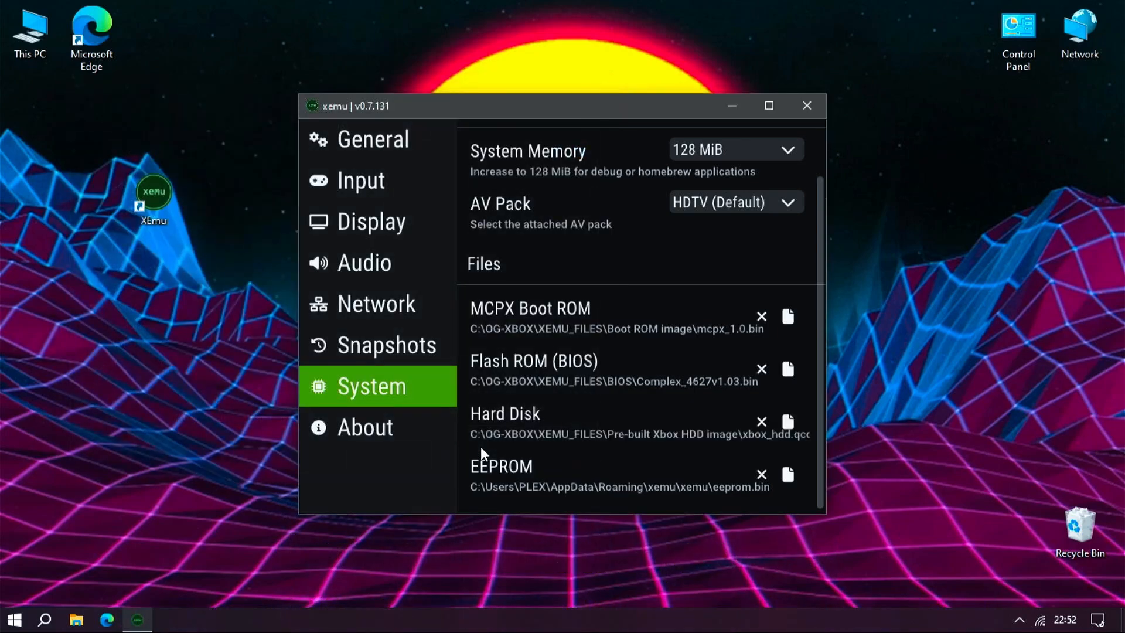
mouse_move(599, 504)
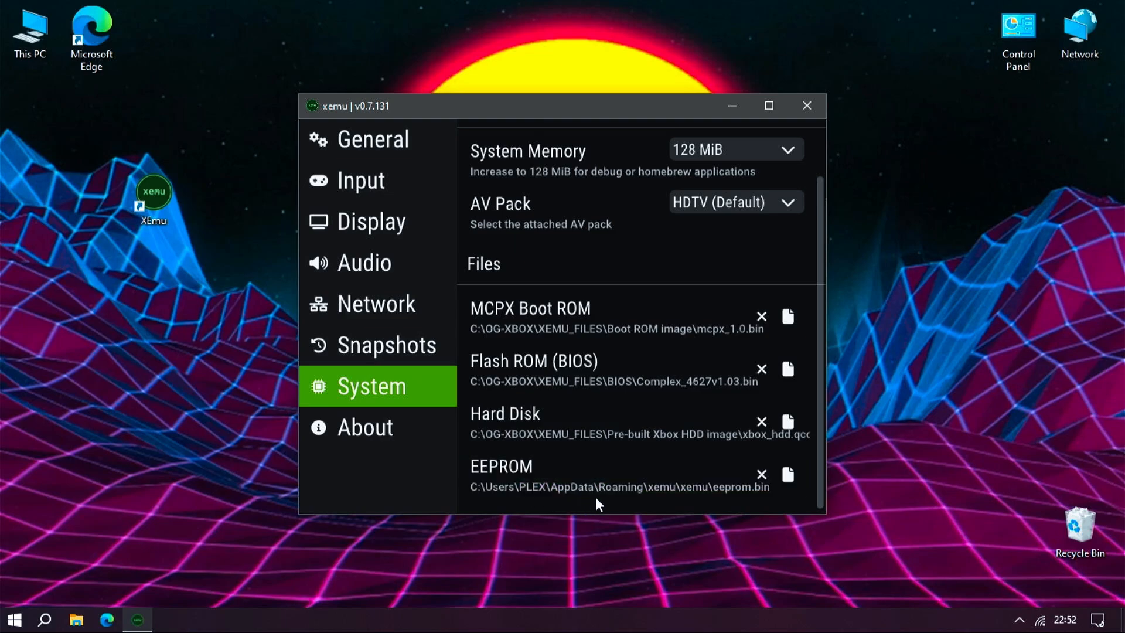
mouse_move(660, 227)
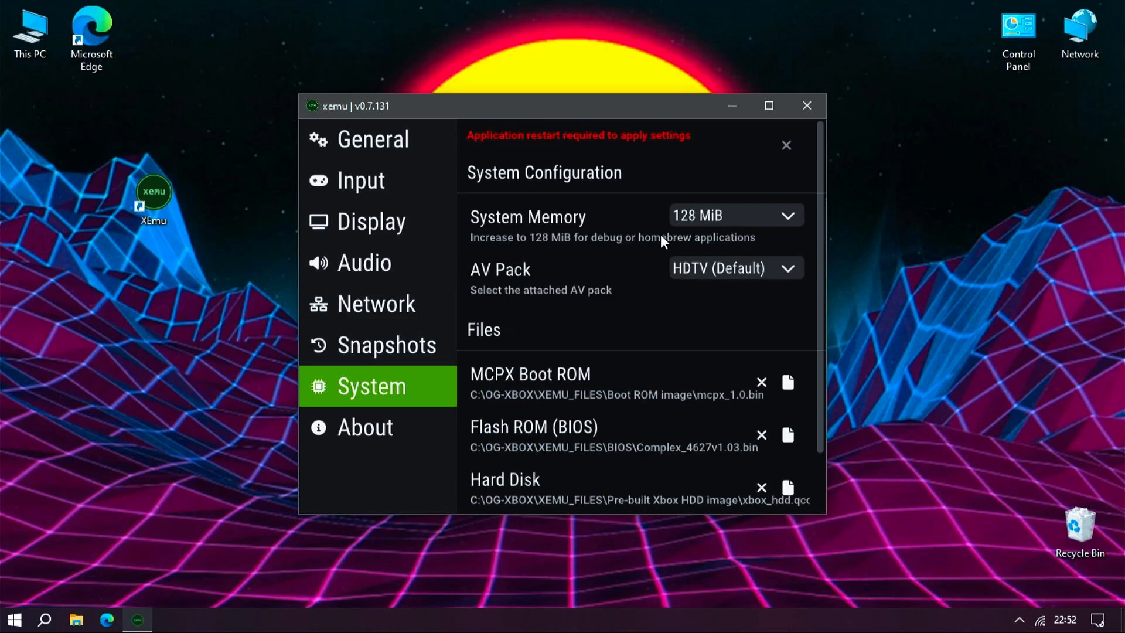
mouse_move(670, 231)
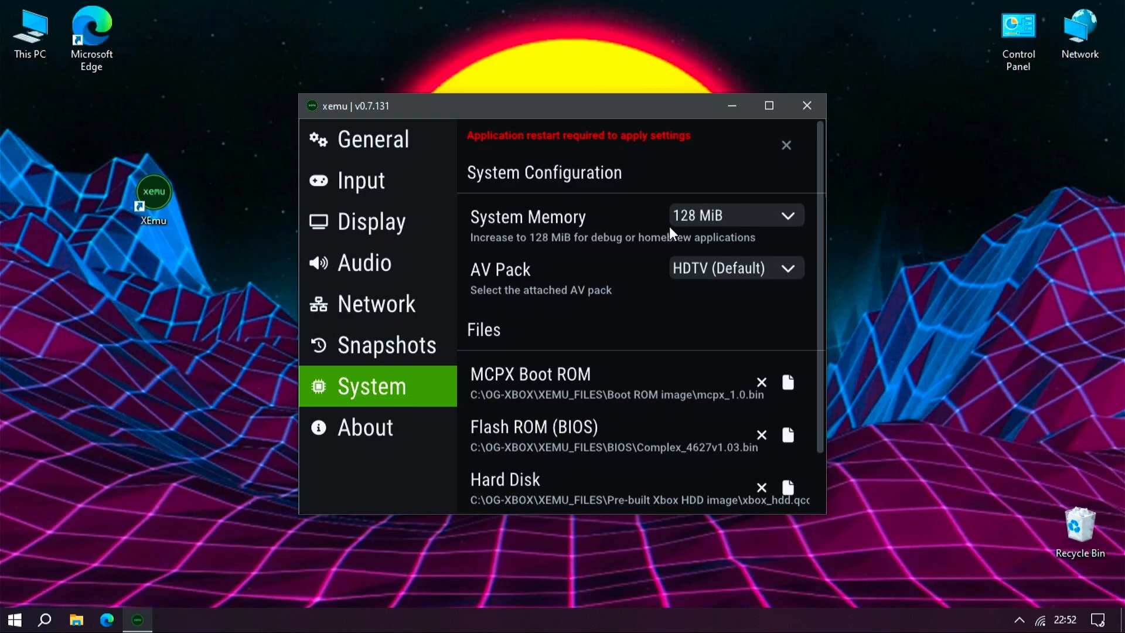
mouse_move(806, 106)
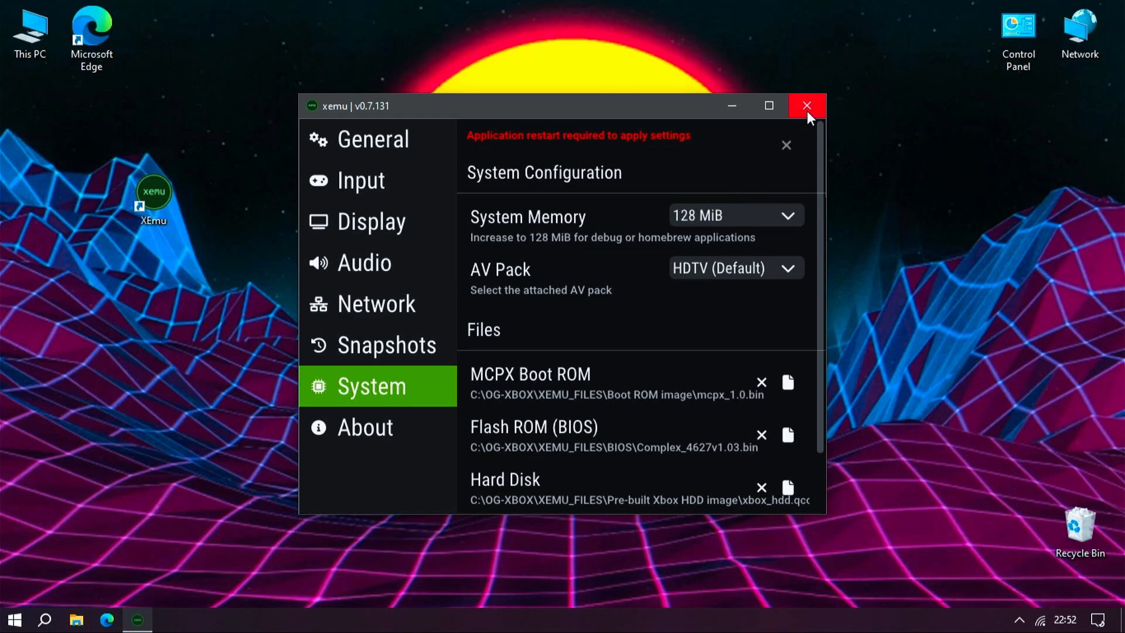
Close and relaunch xemu so the new ROM and disk files apply.
click(805, 105)
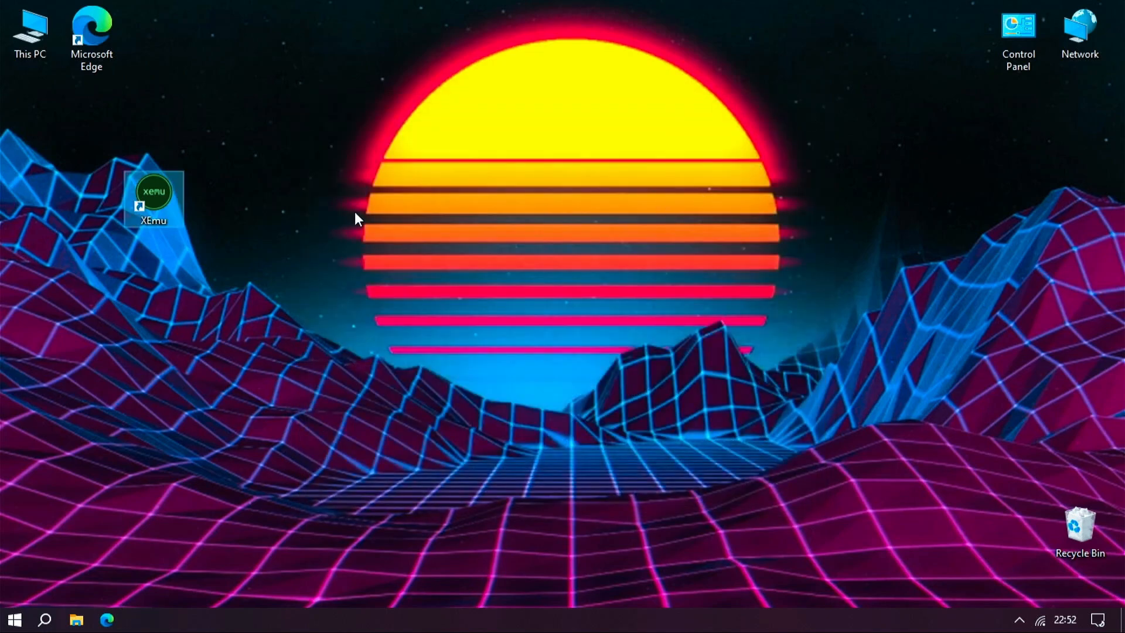
double_click(152, 193)
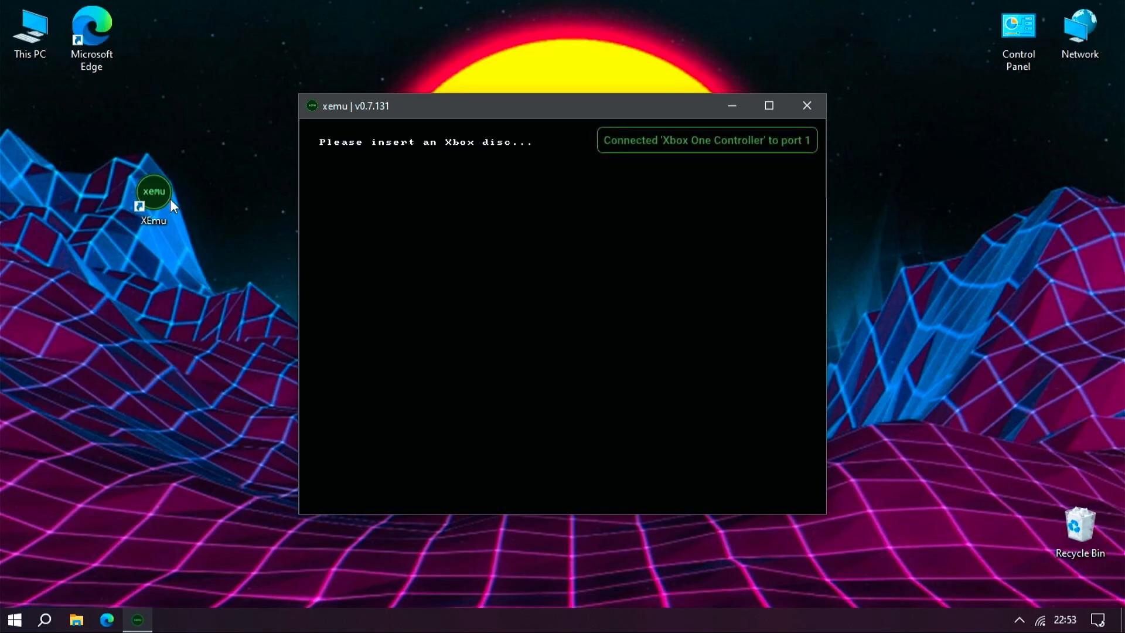
Check Machine > Settings > Input shows the Xbox One Controller on port 1.
click(329, 128)
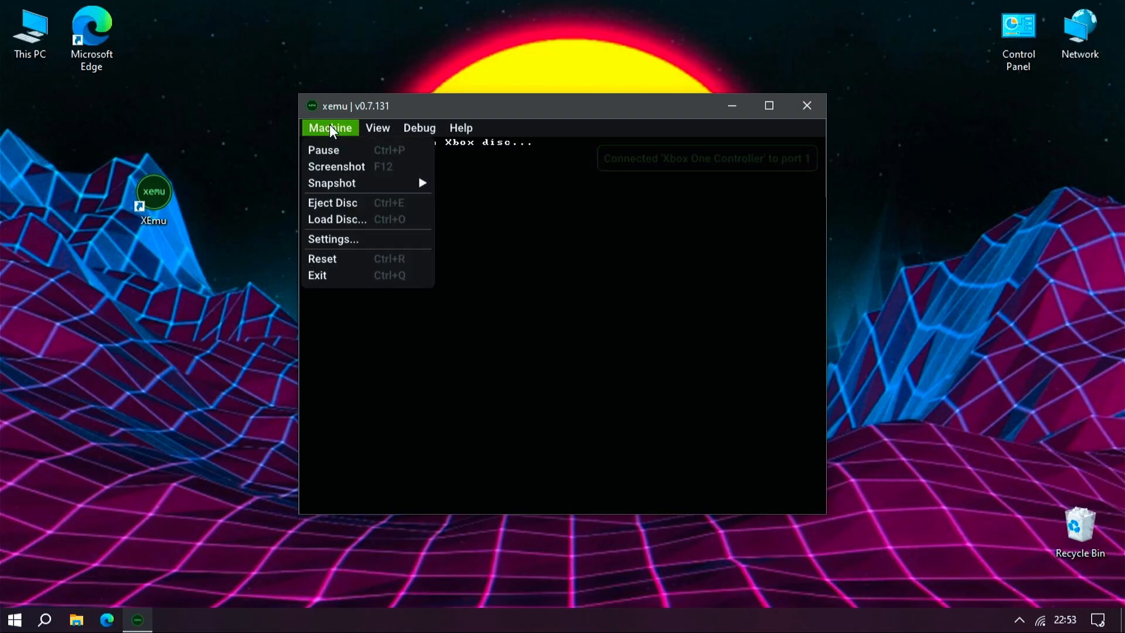
click(332, 239)
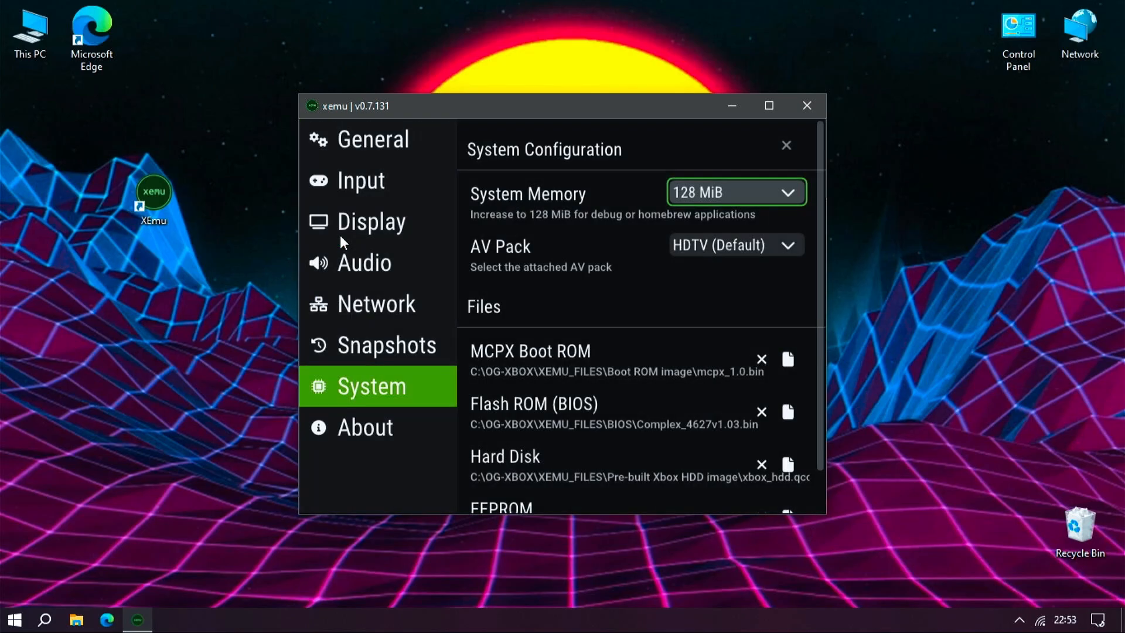
click(360, 180)
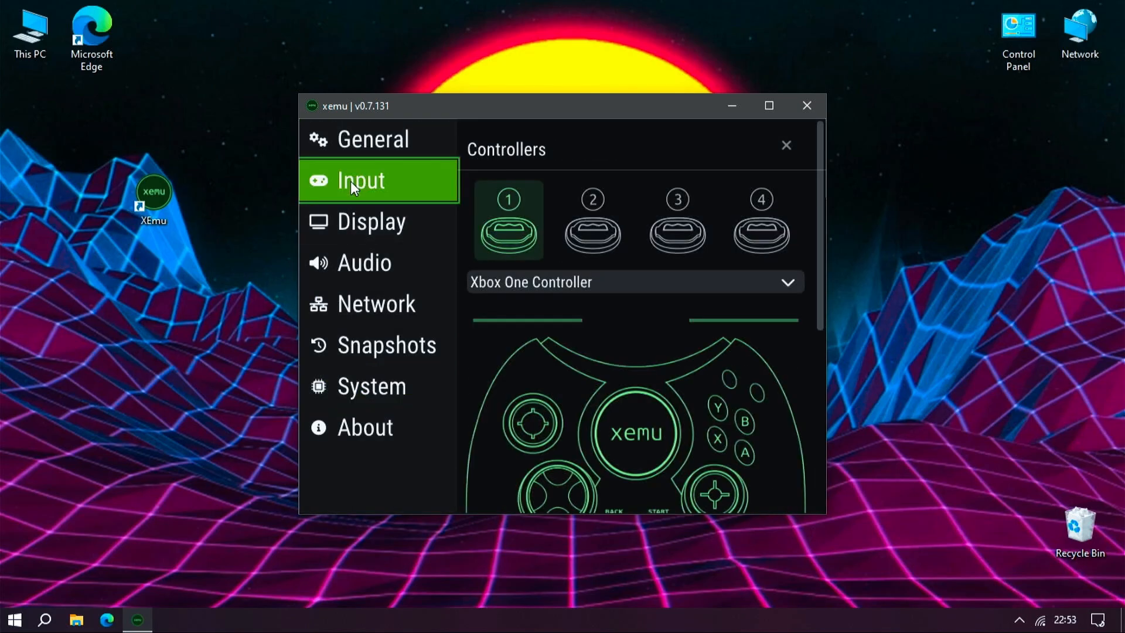
mouse_move(510, 273)
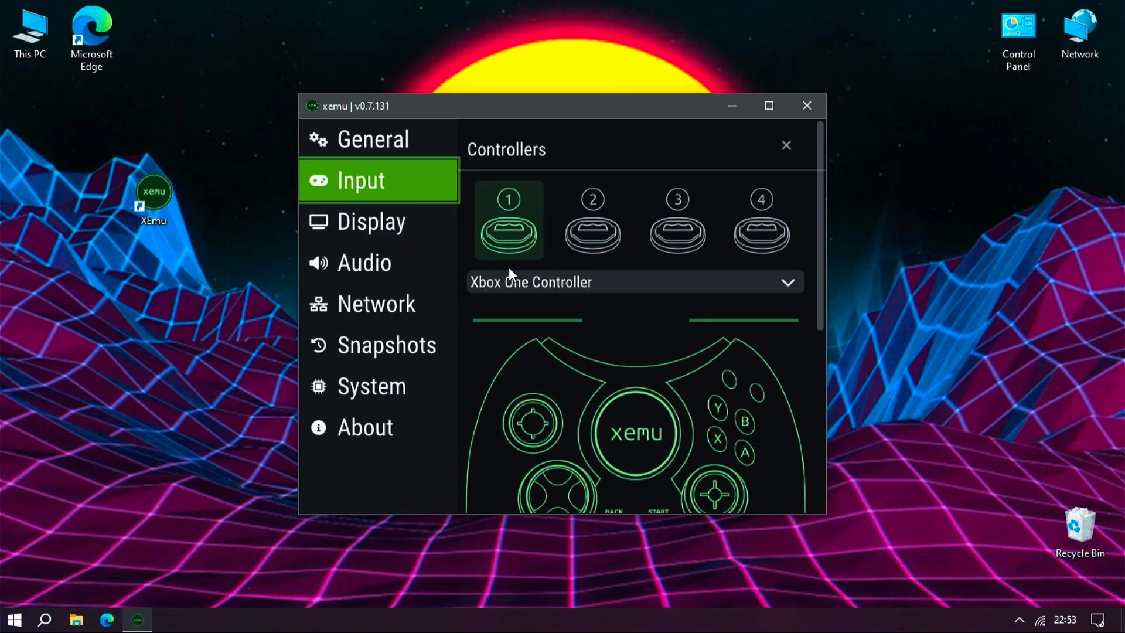
click(107, 619)
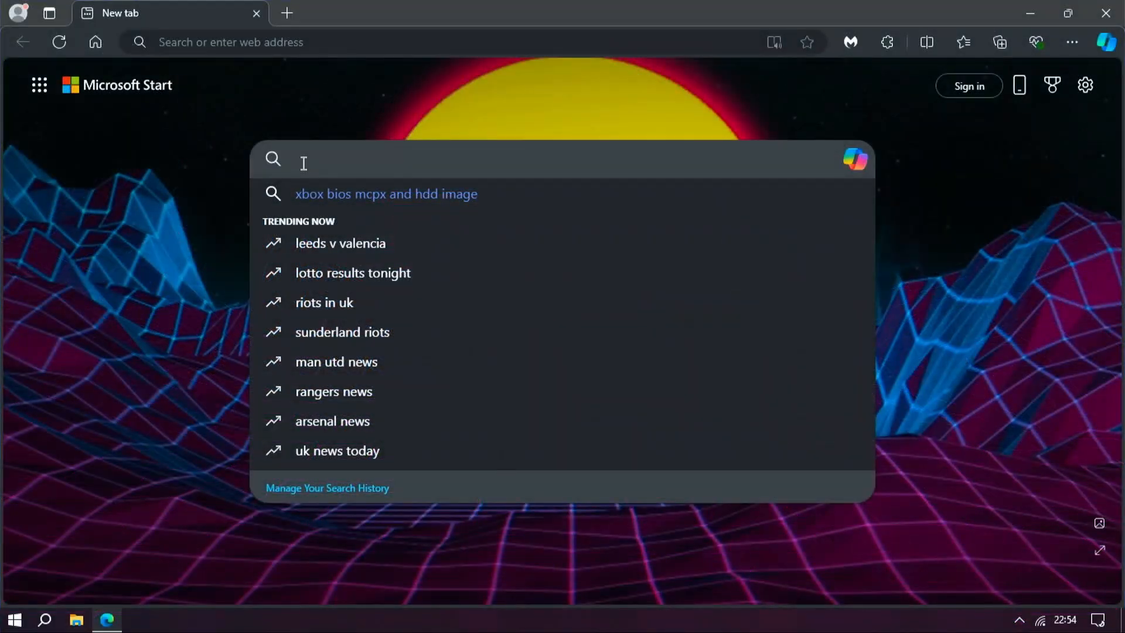
Search 'xbox' in Edge, browse This PC to C:\OG-XBOX\Games, then close the window.
text(xbox)
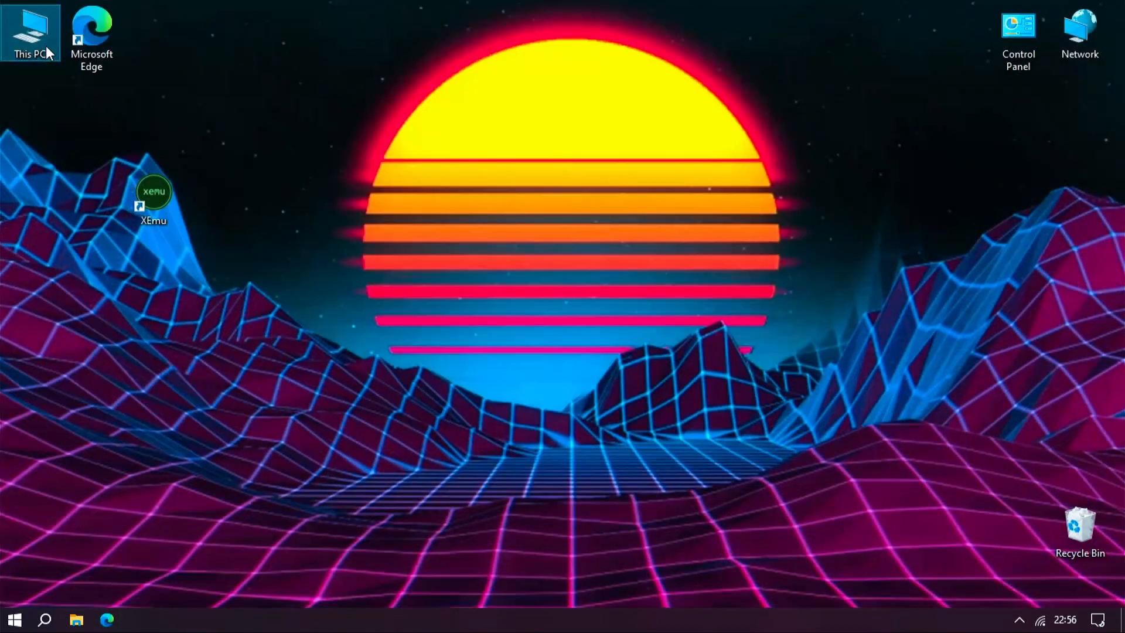
double_click(30, 28)
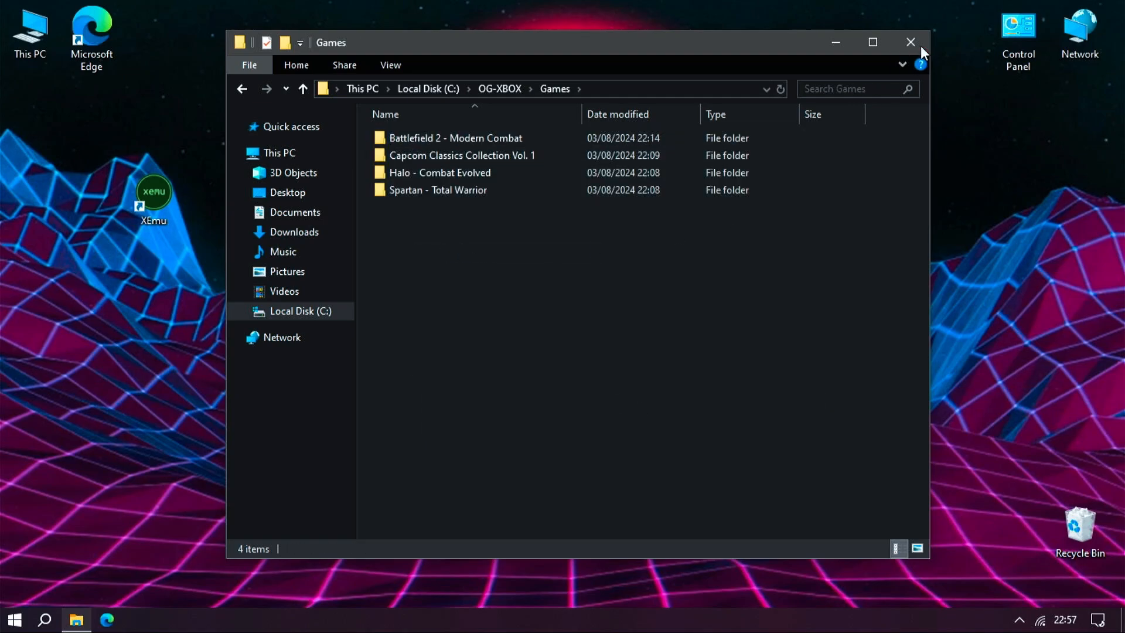
click(910, 42)
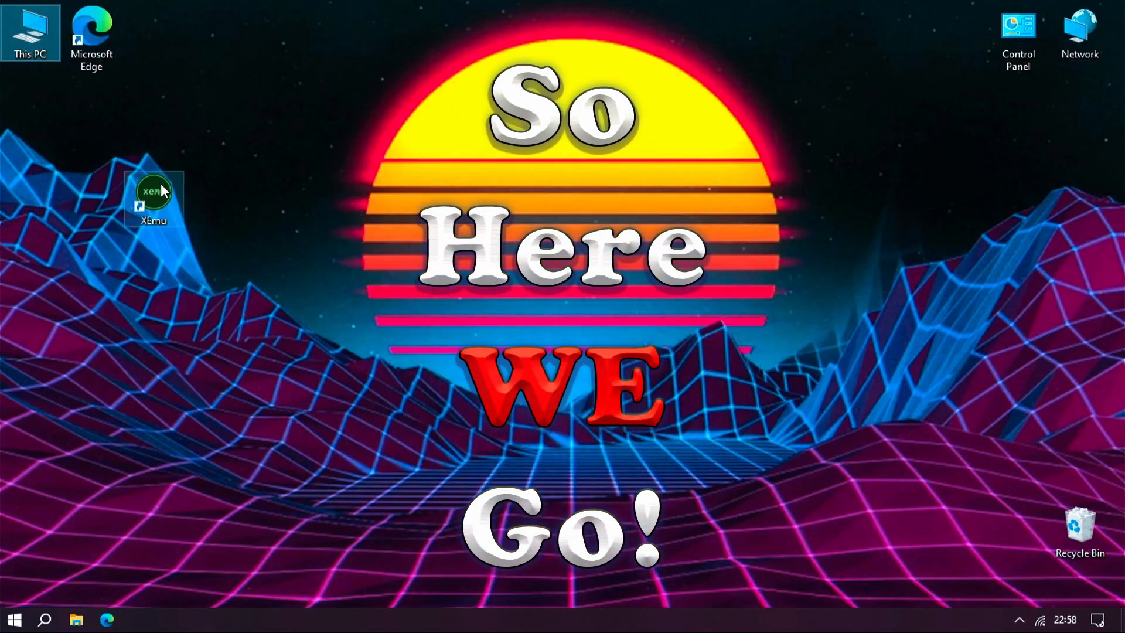
Launch xemu and choose Machine > Load Disc...
double_click(153, 191)
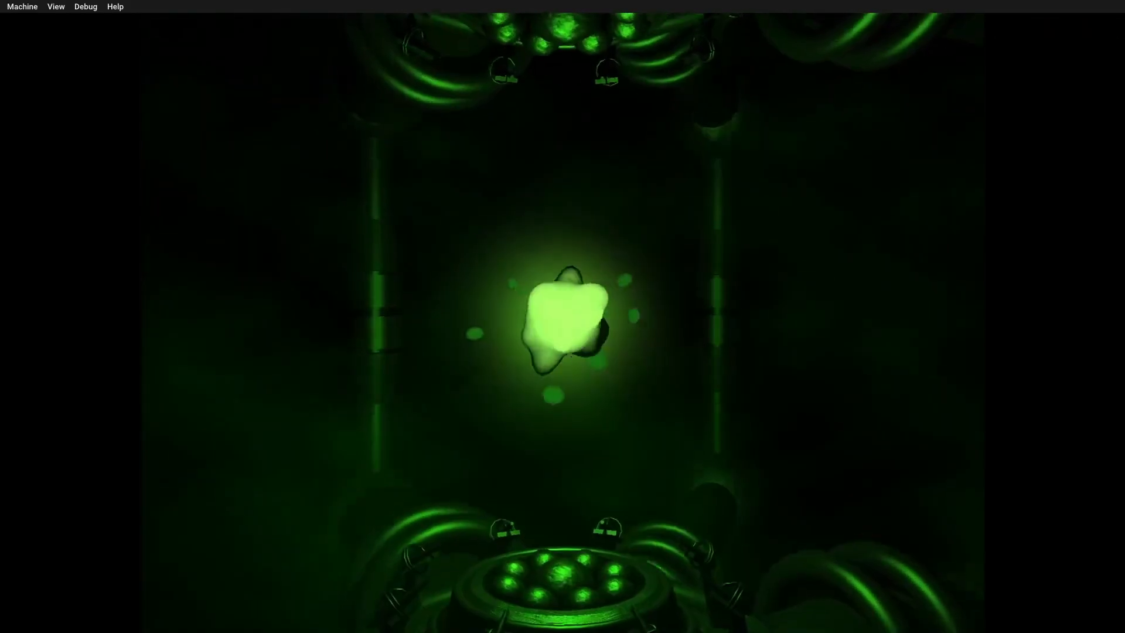
click(21, 7)
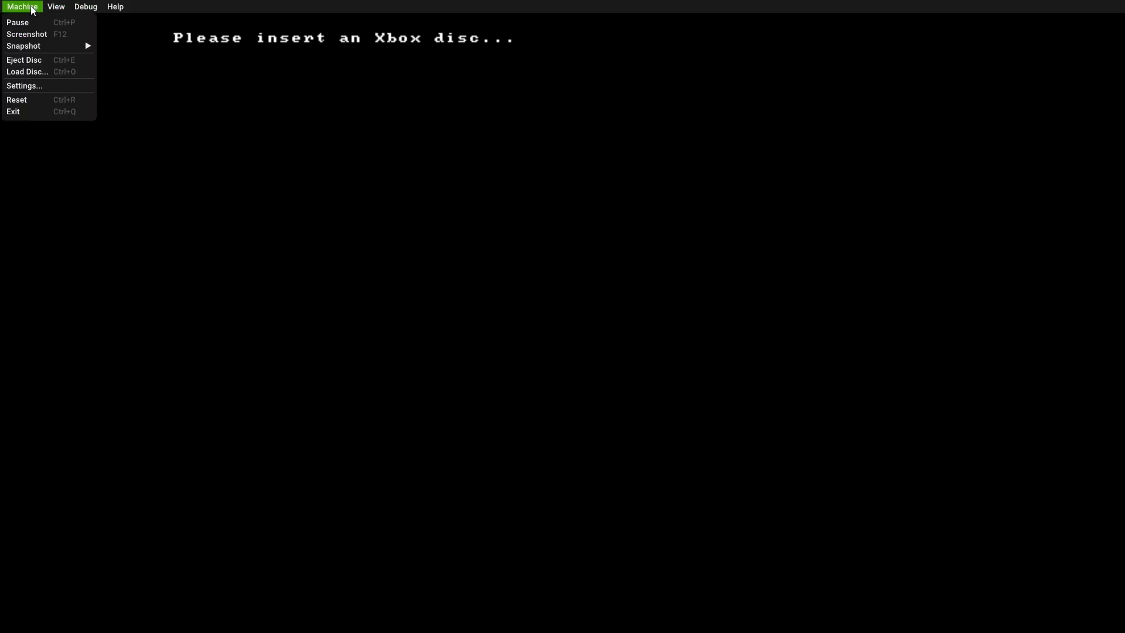
mouse_move(27, 72)
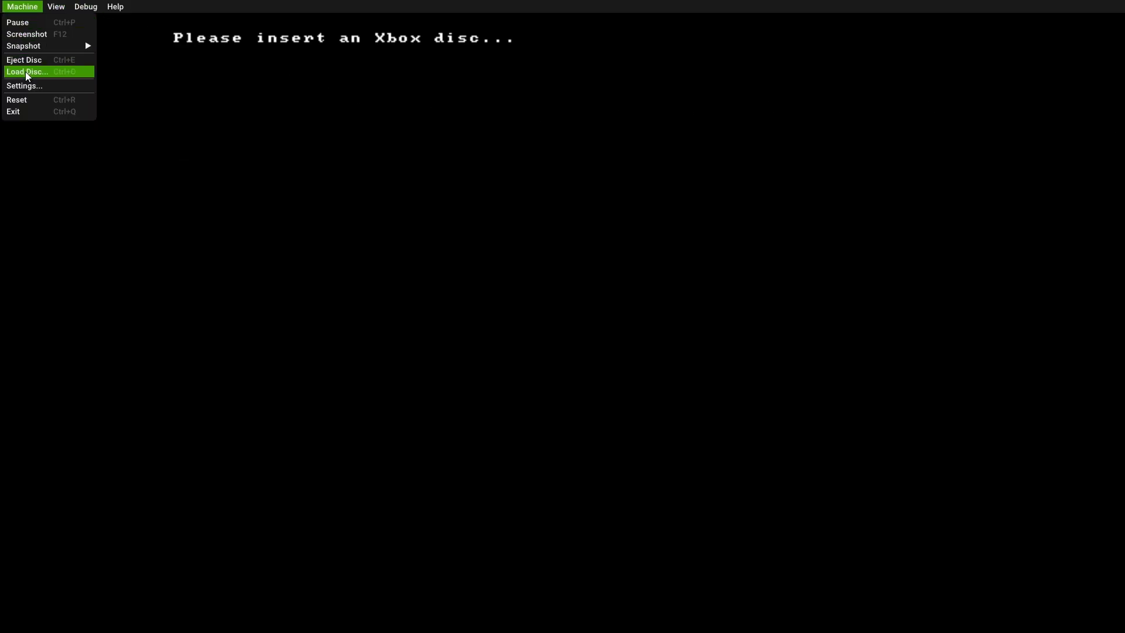
click(26, 72)
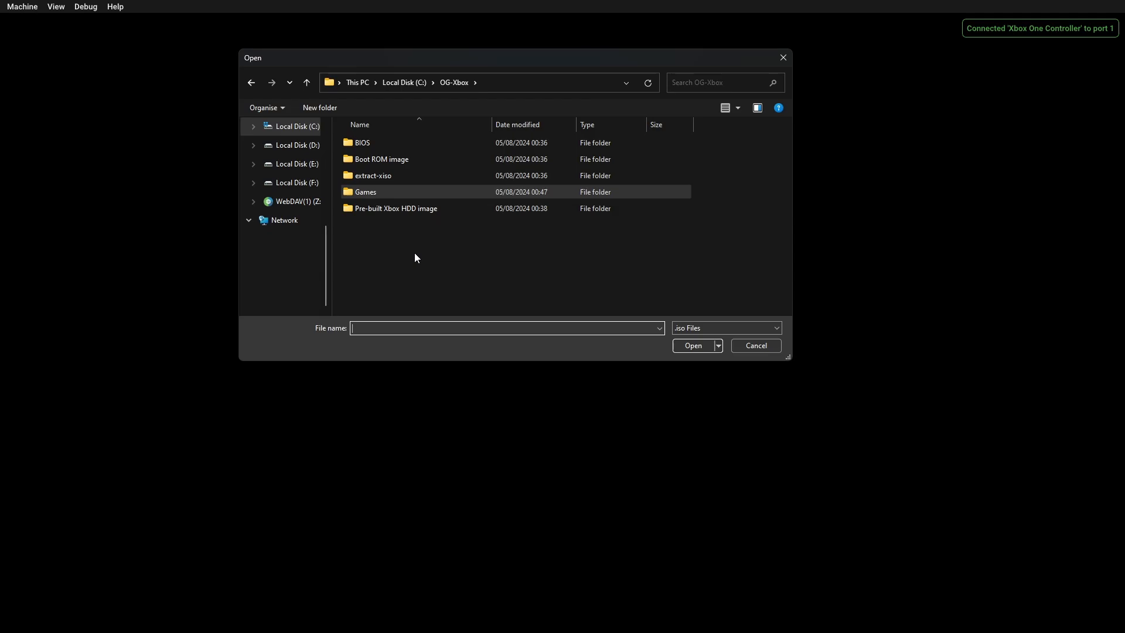
Open Games > Arctic Thunder to pick its .iso disc image.
double_click(366, 191)
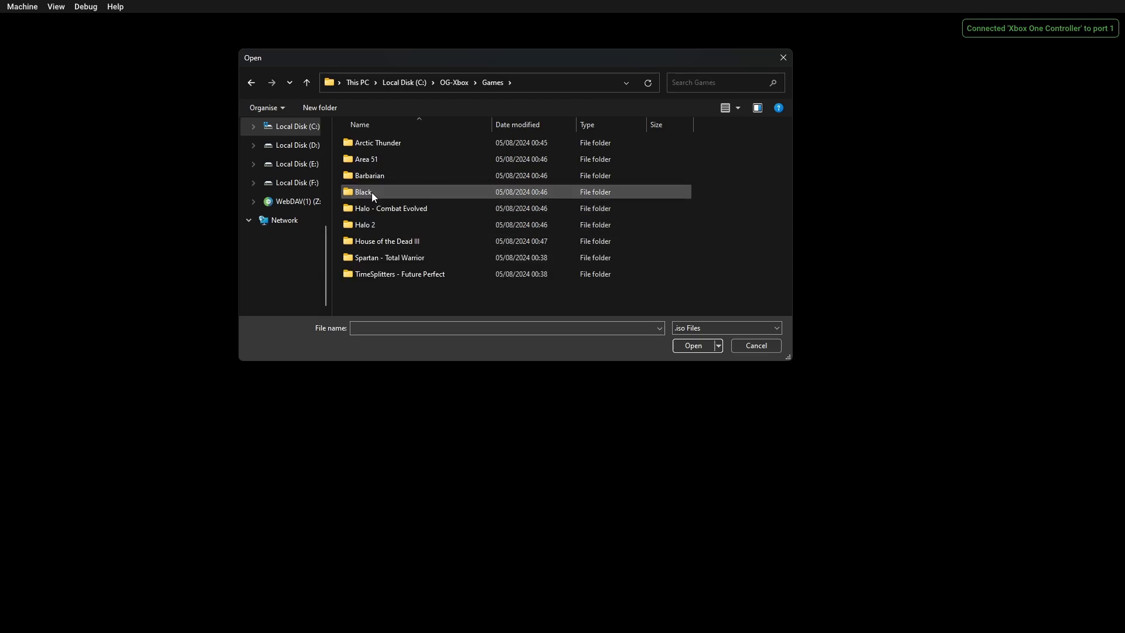
click(376, 142)
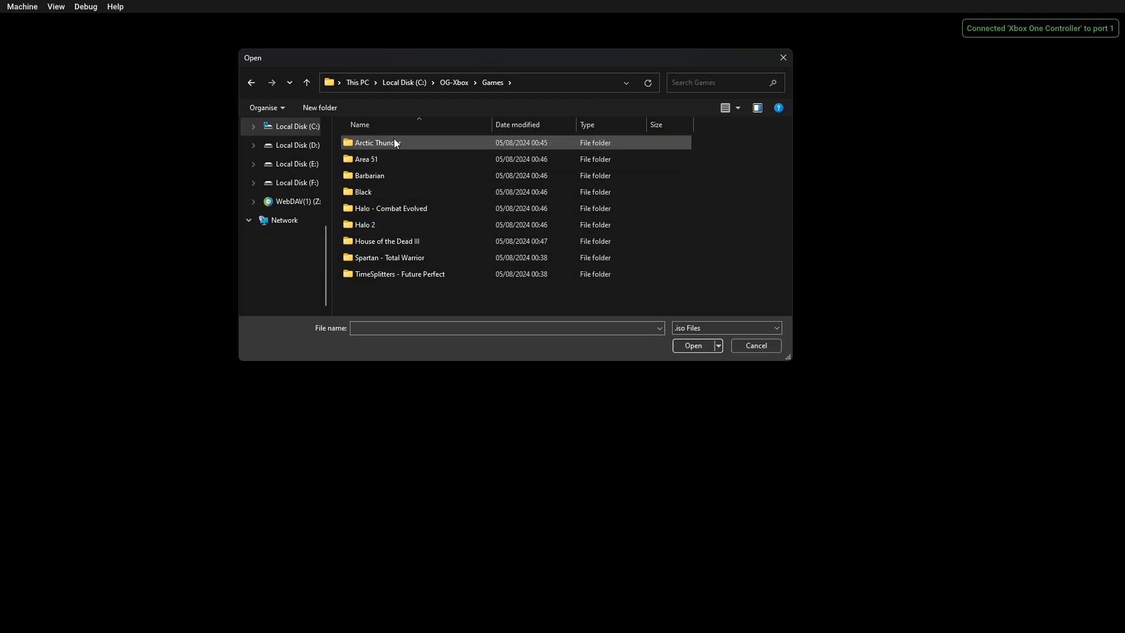
mouse_move(394, 143)
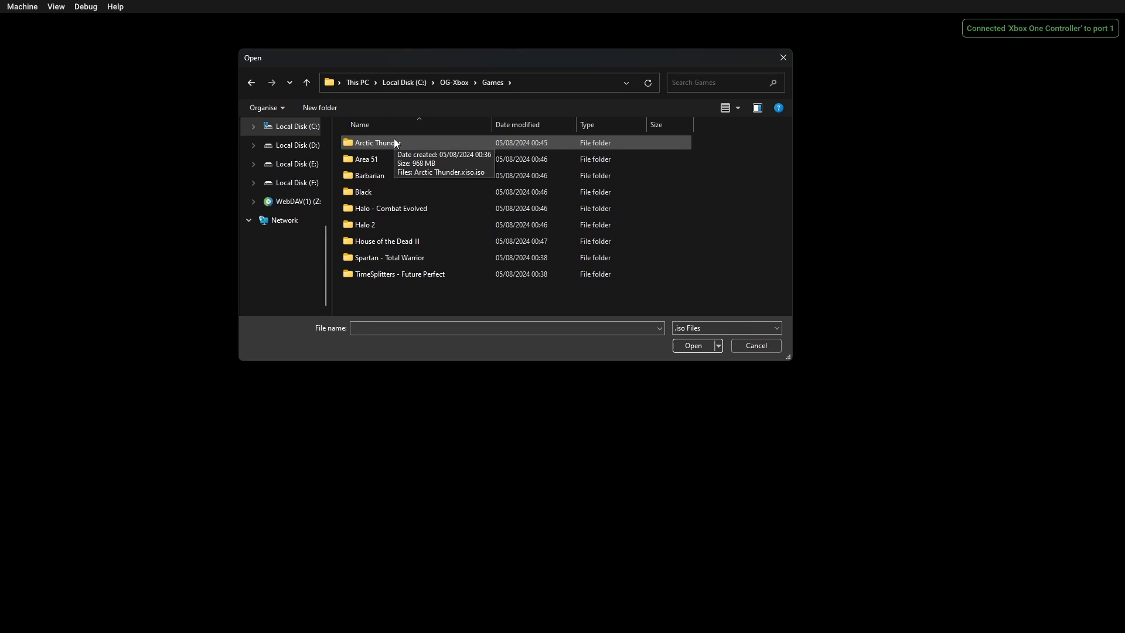
double_click(379, 142)
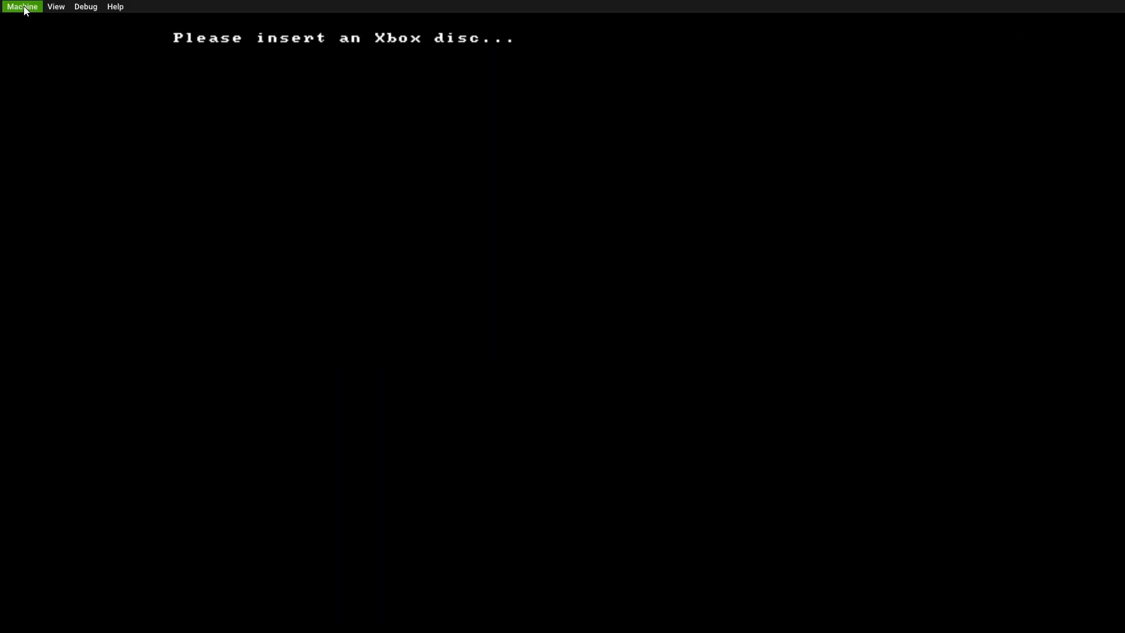
Boot Arctic Thunder, select driver Mai Zhou Lin and reach Select a Track.
click(23, 7)
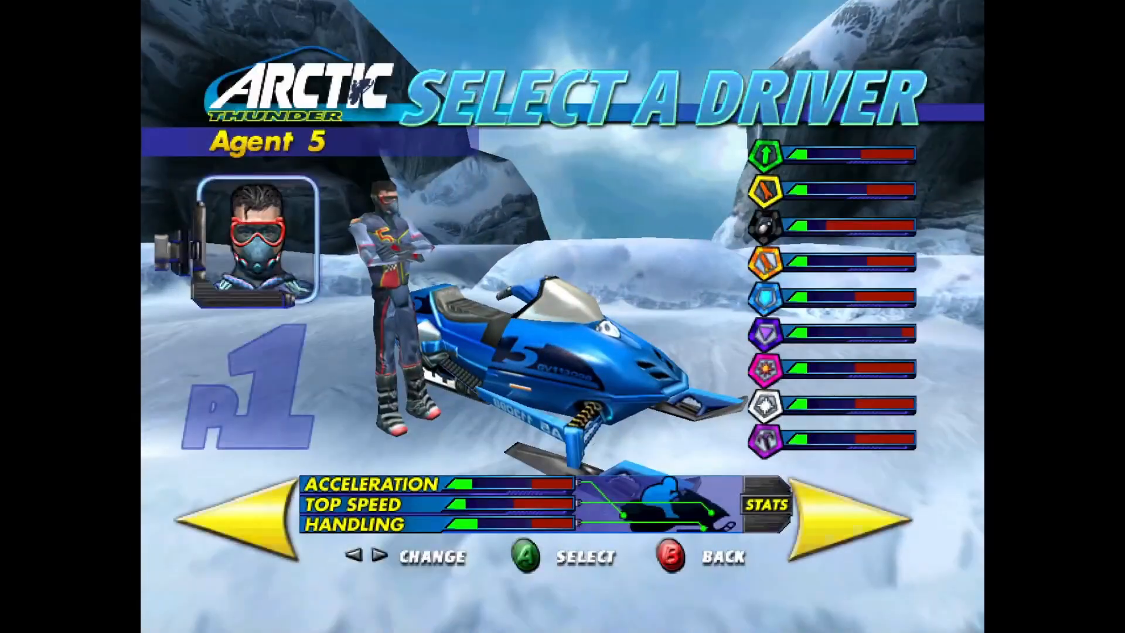
click(825, 509)
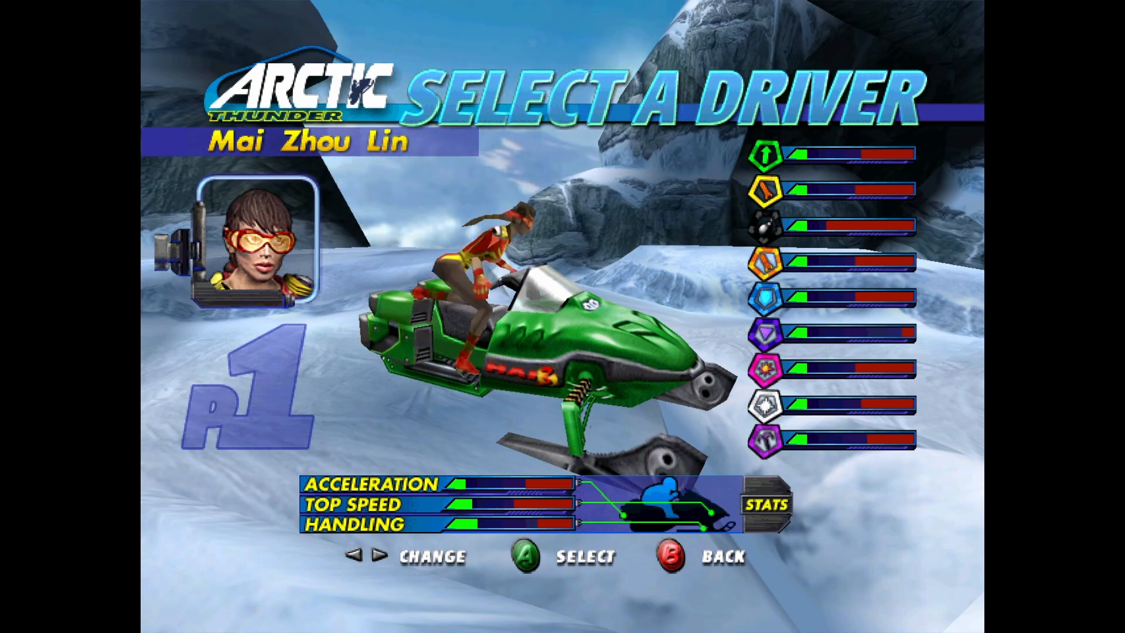
click(522, 555)
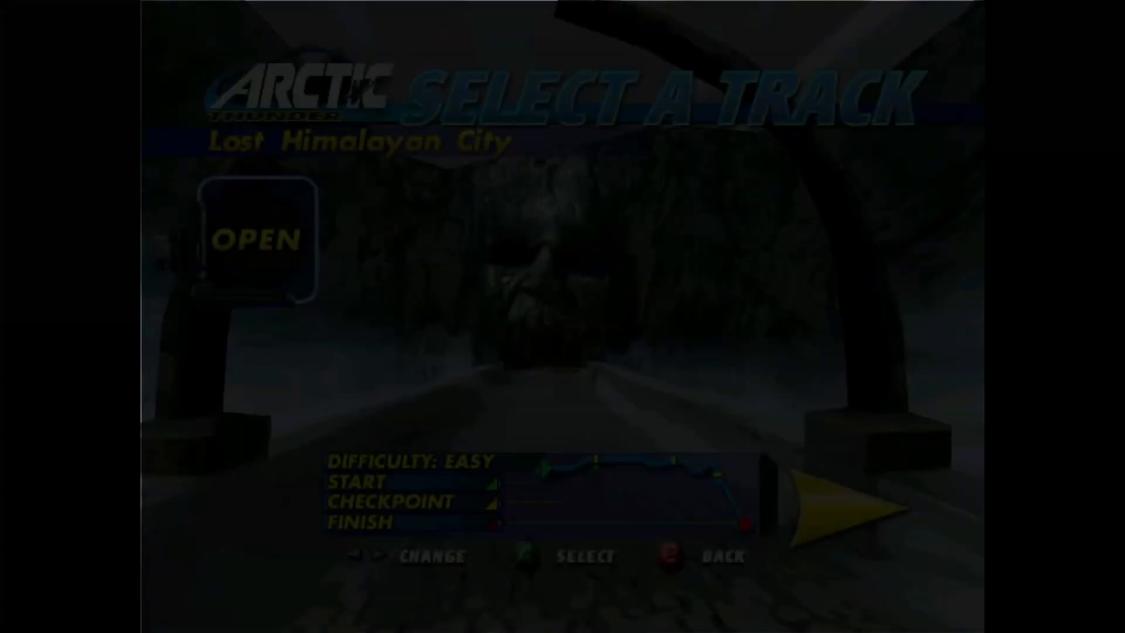